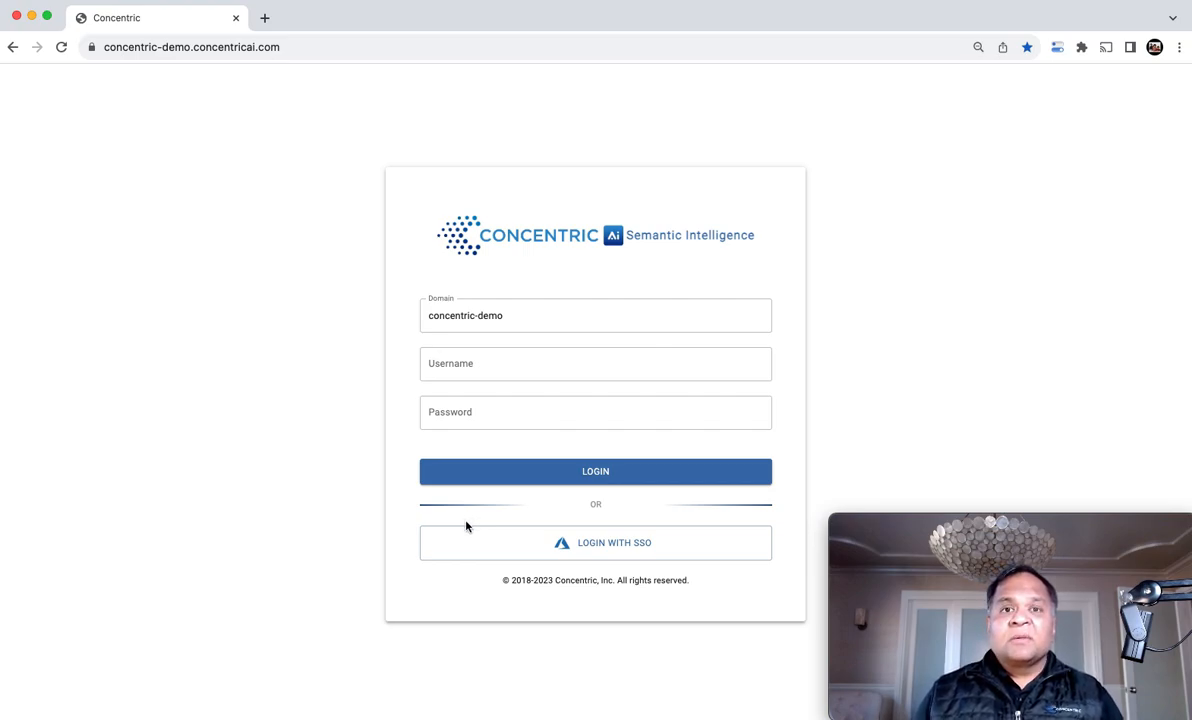
mouse_move(538, 544)
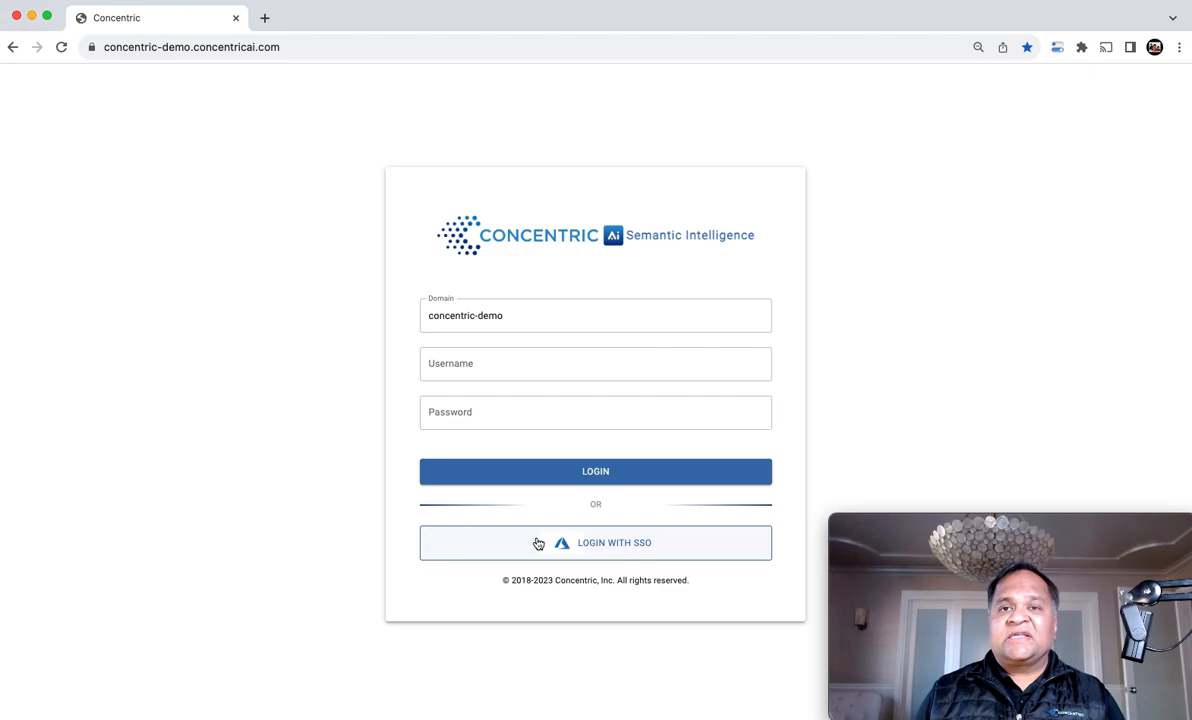
Step: Sign in to concentric-demo via Login with SSO using the corporate identity account
left_click(596, 542)
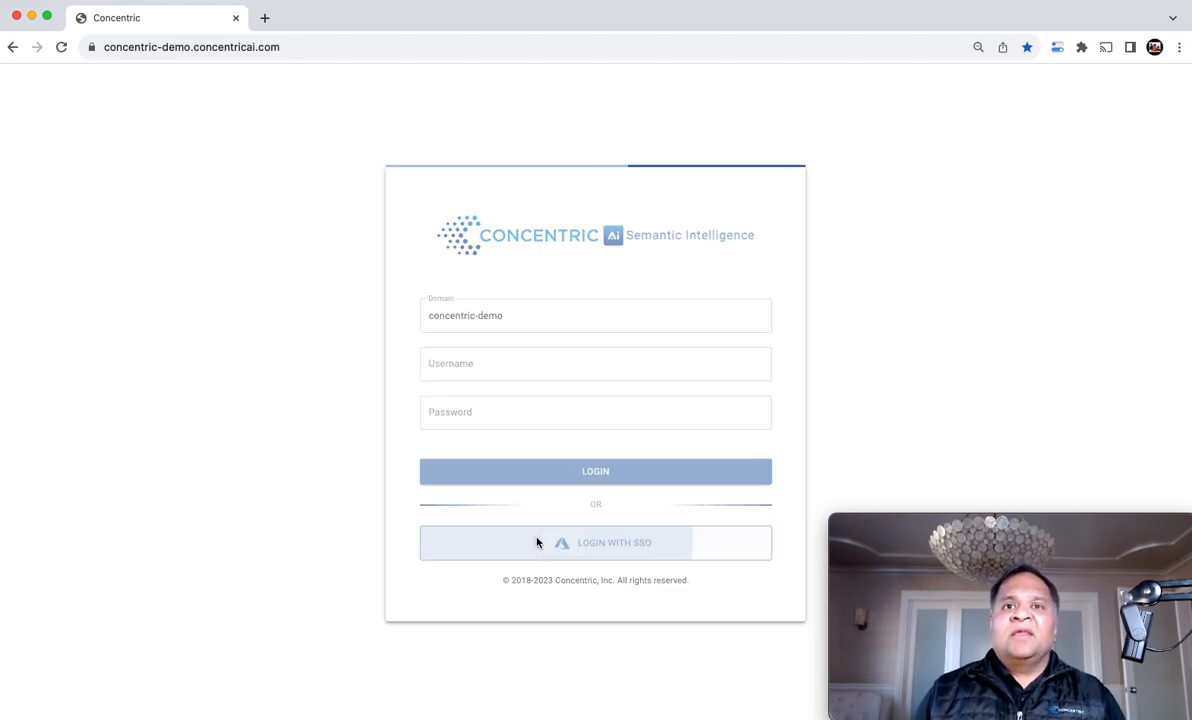
left_click(596, 542)
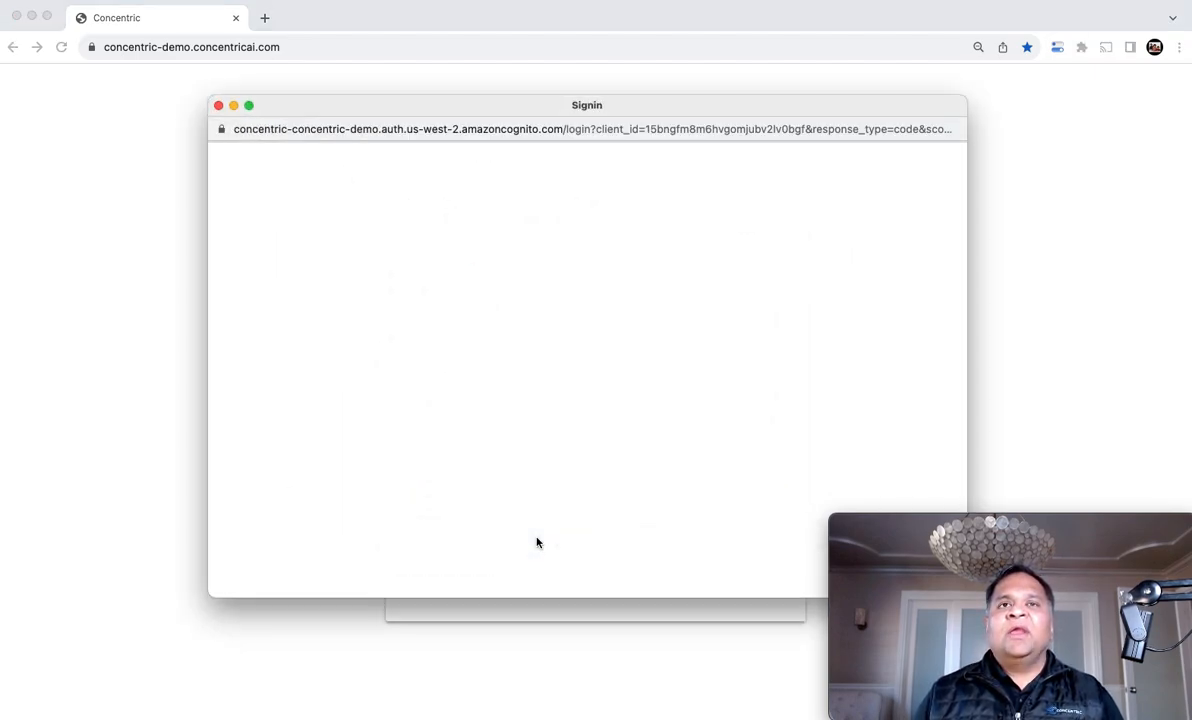
left_click(588, 264)
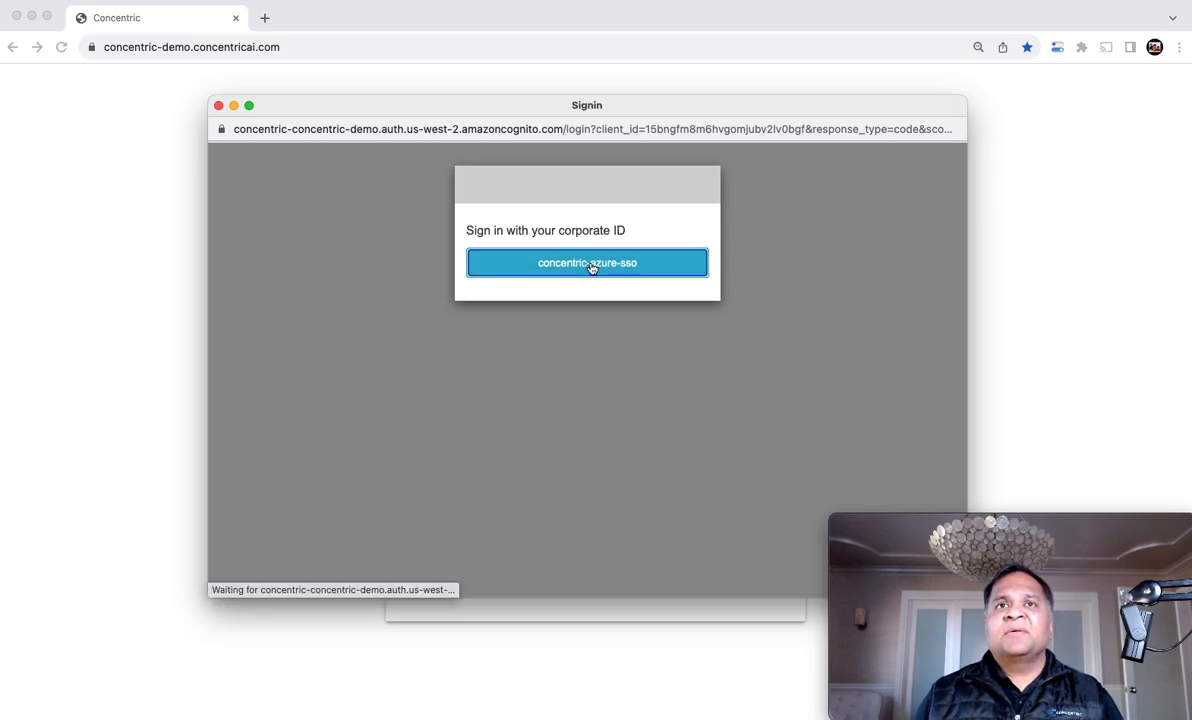
left_click(588, 262)
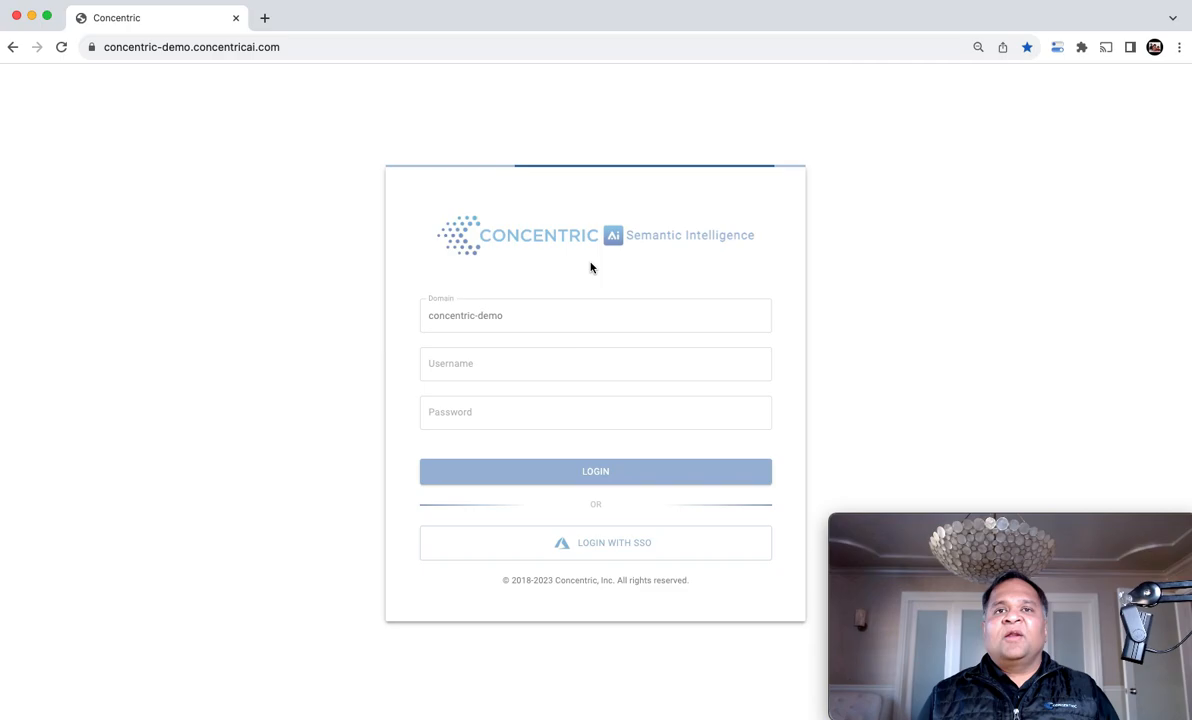
Step: Scroll the dashboard through the Category, Content PII, External Sharing and Link Sharing widgets
left_click(596, 472)
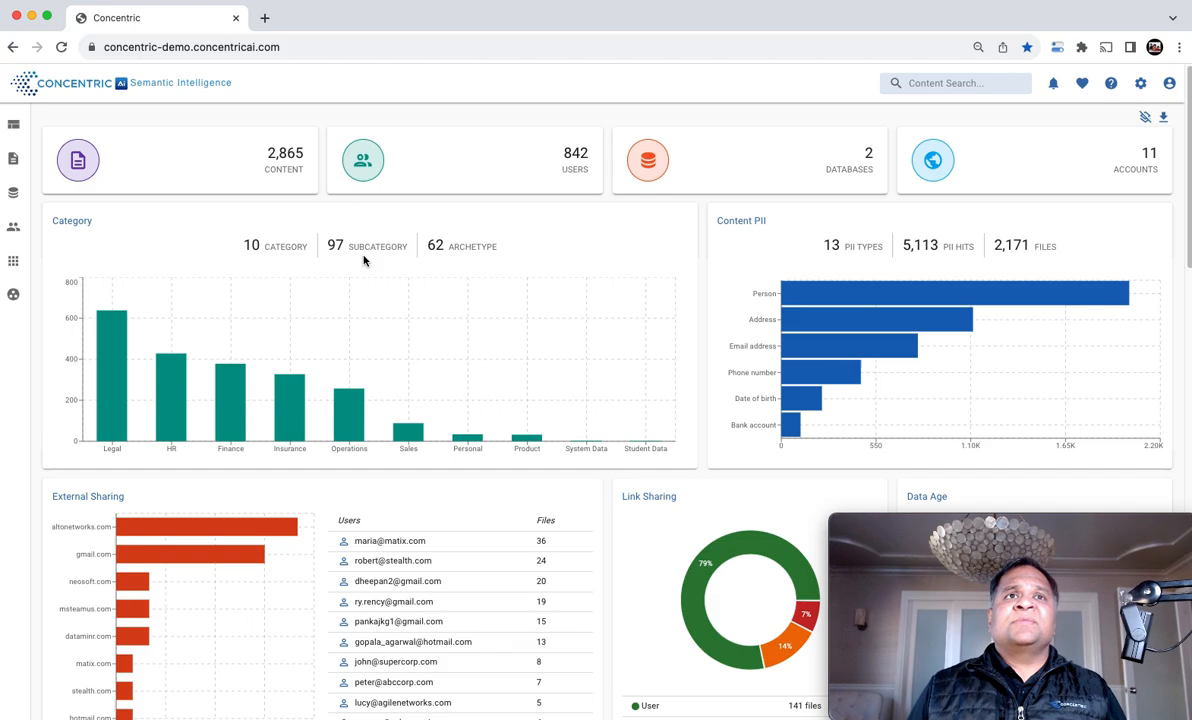
scroll("down", 3)
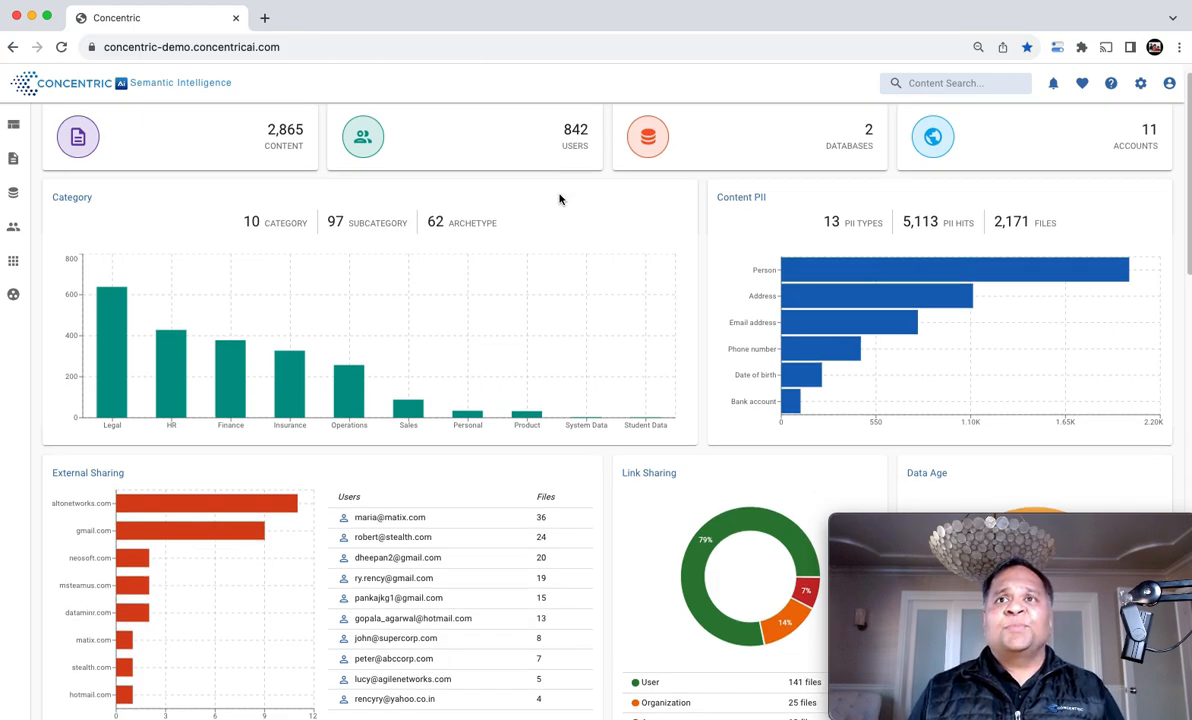
scroll("down", 3)
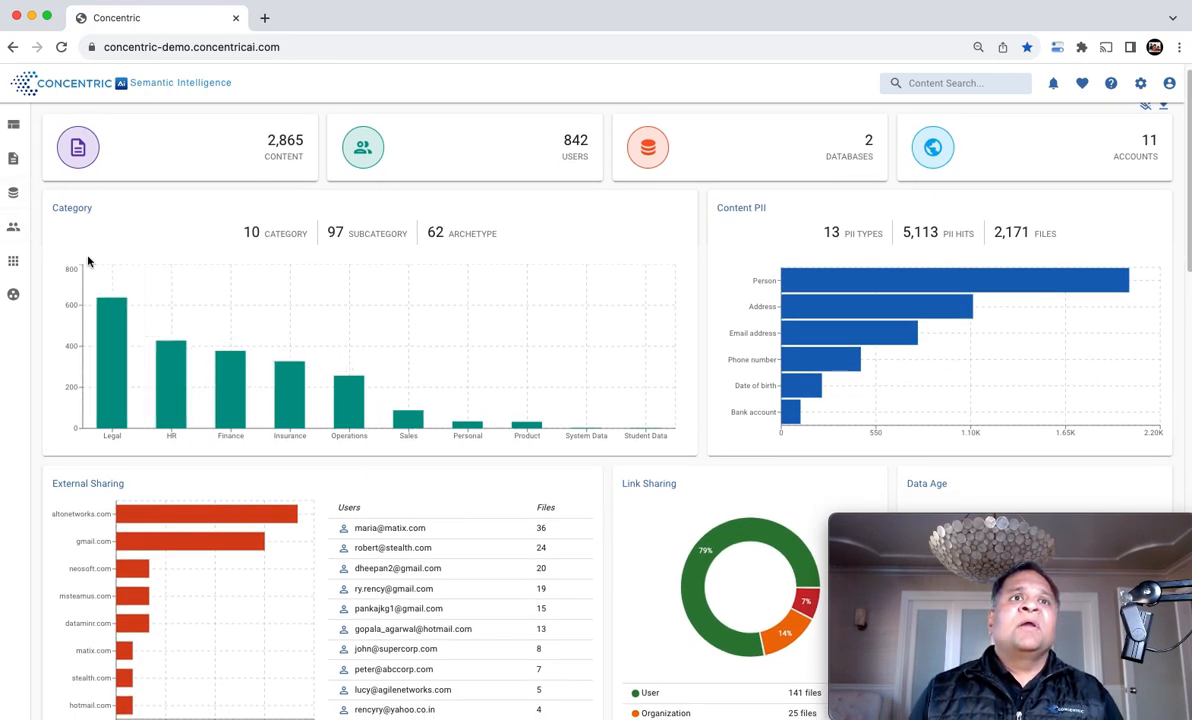
mouse_move(348, 400)
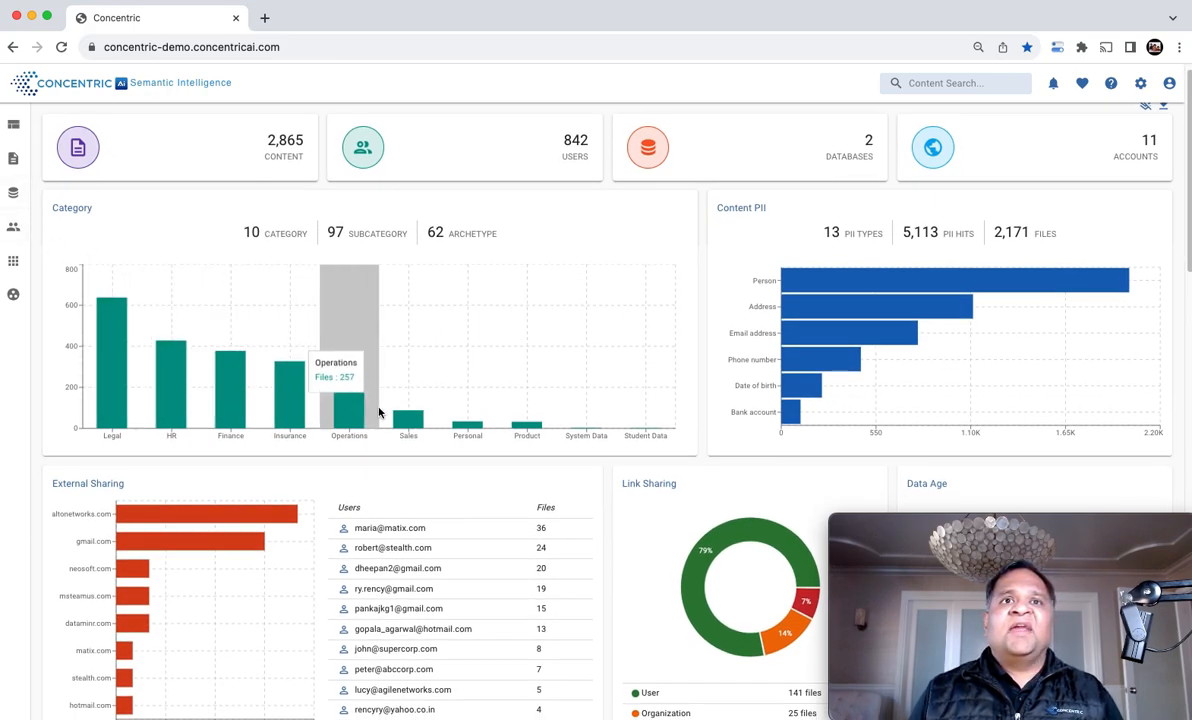
mouse_move(900, 302)
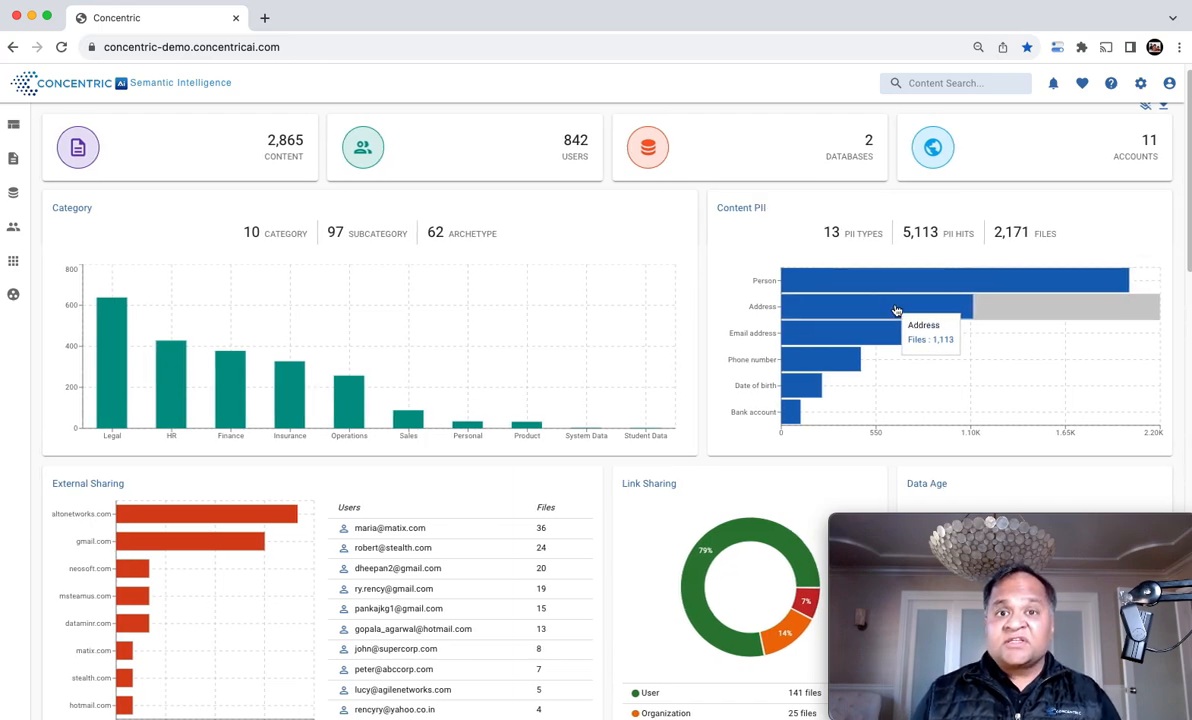
scroll("down", 3)
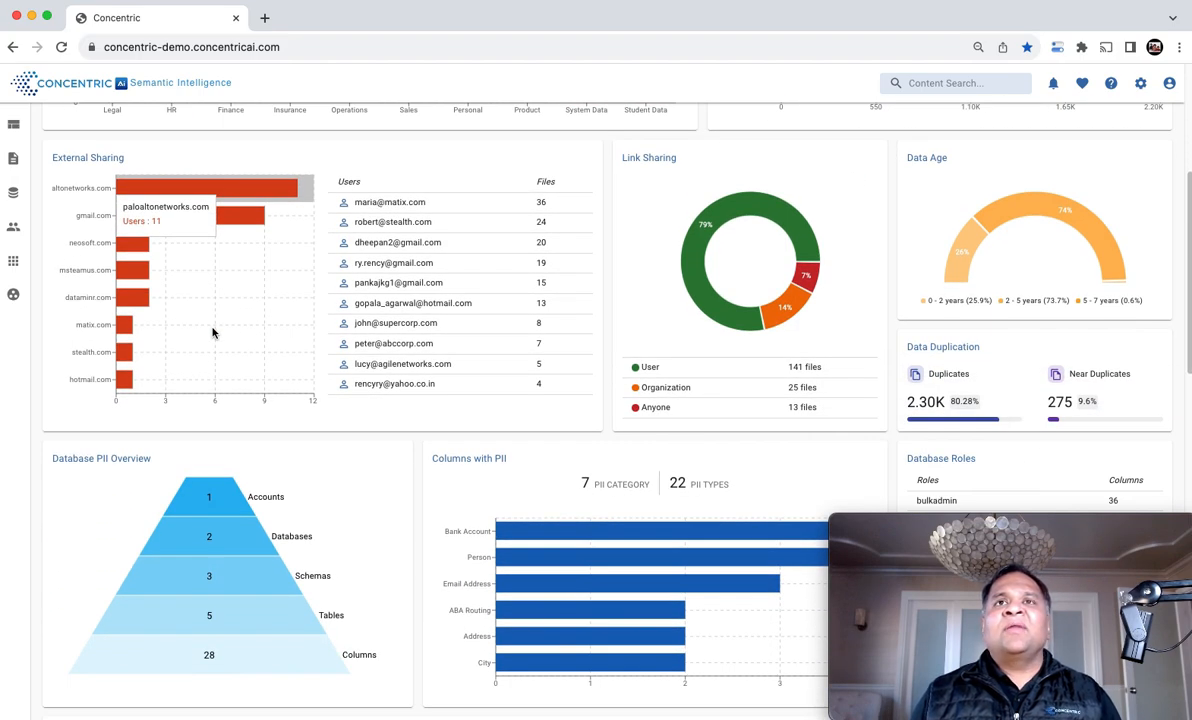
scroll("down", 3)
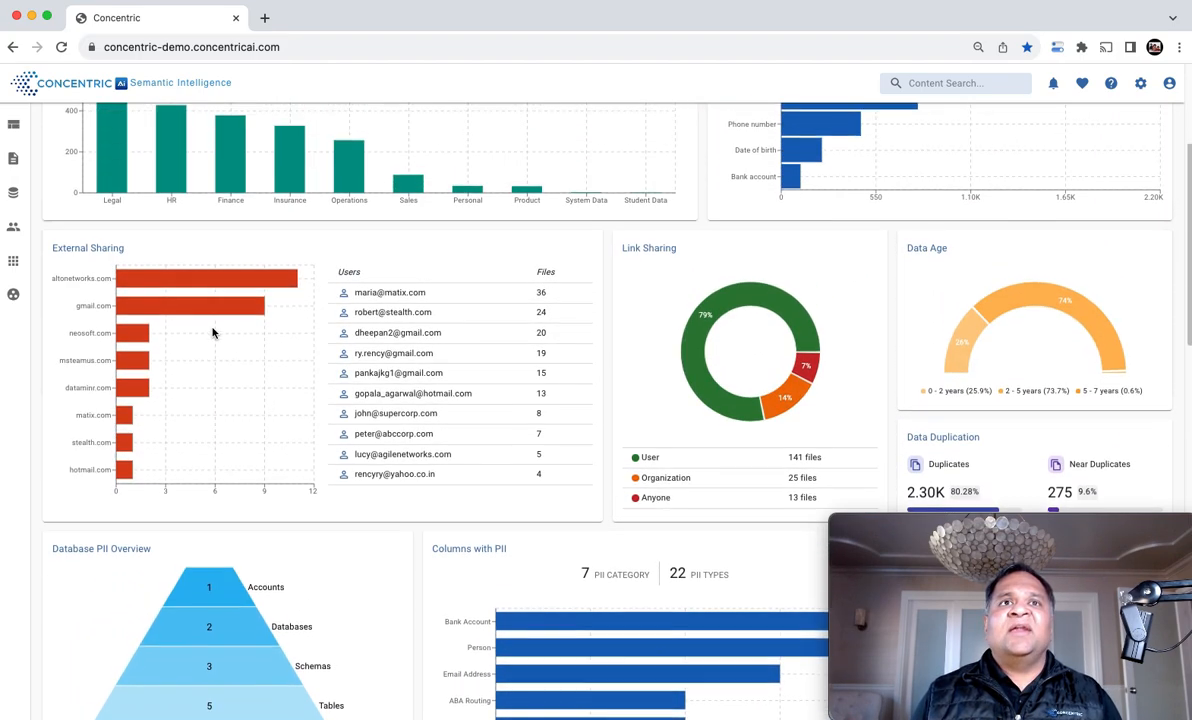
mouse_move(782, 302)
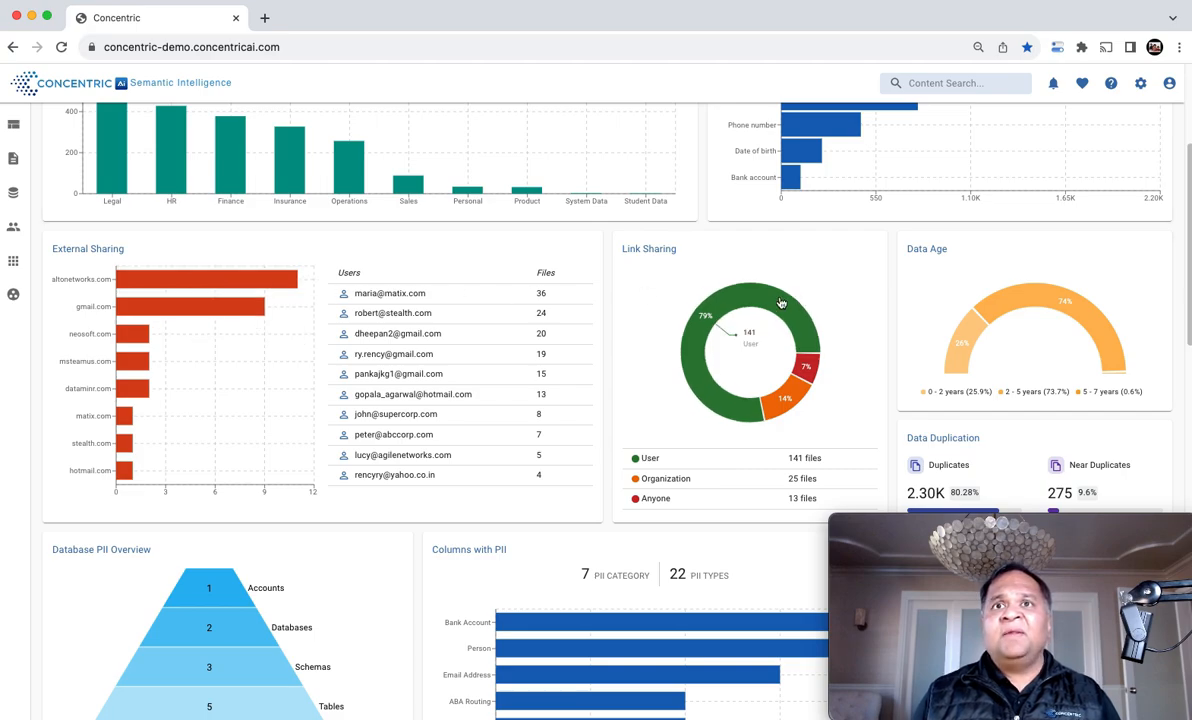
mouse_move(748, 298)
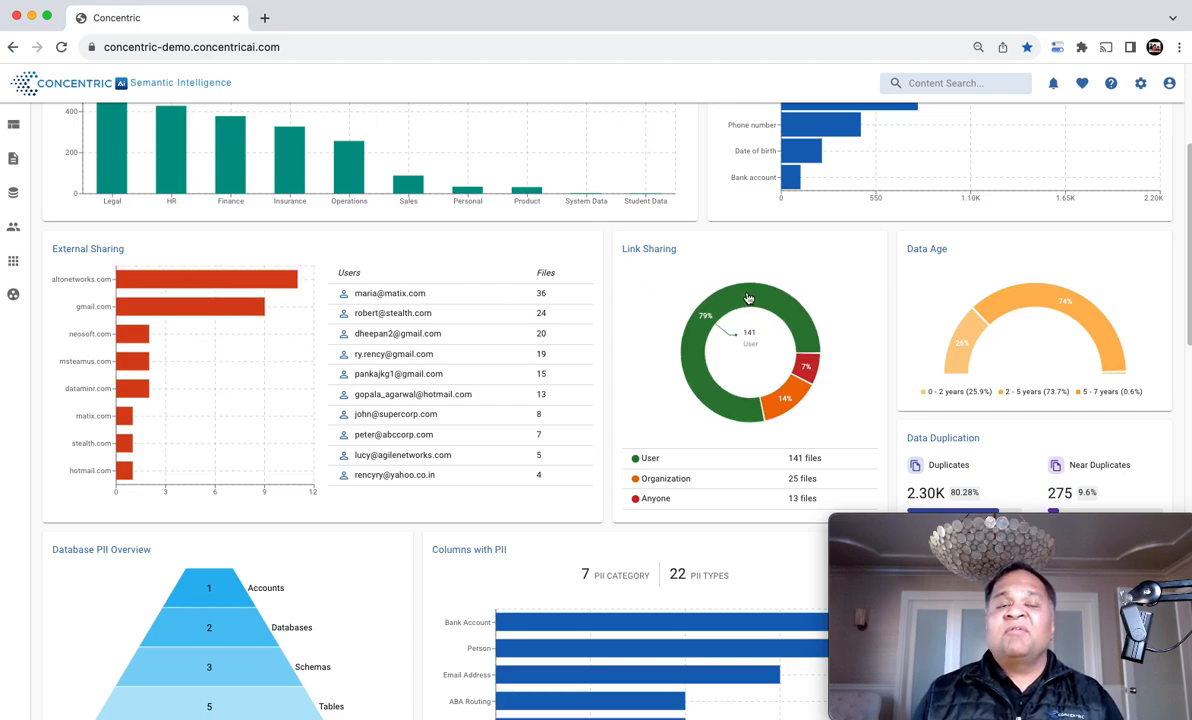
scroll("down", 3)
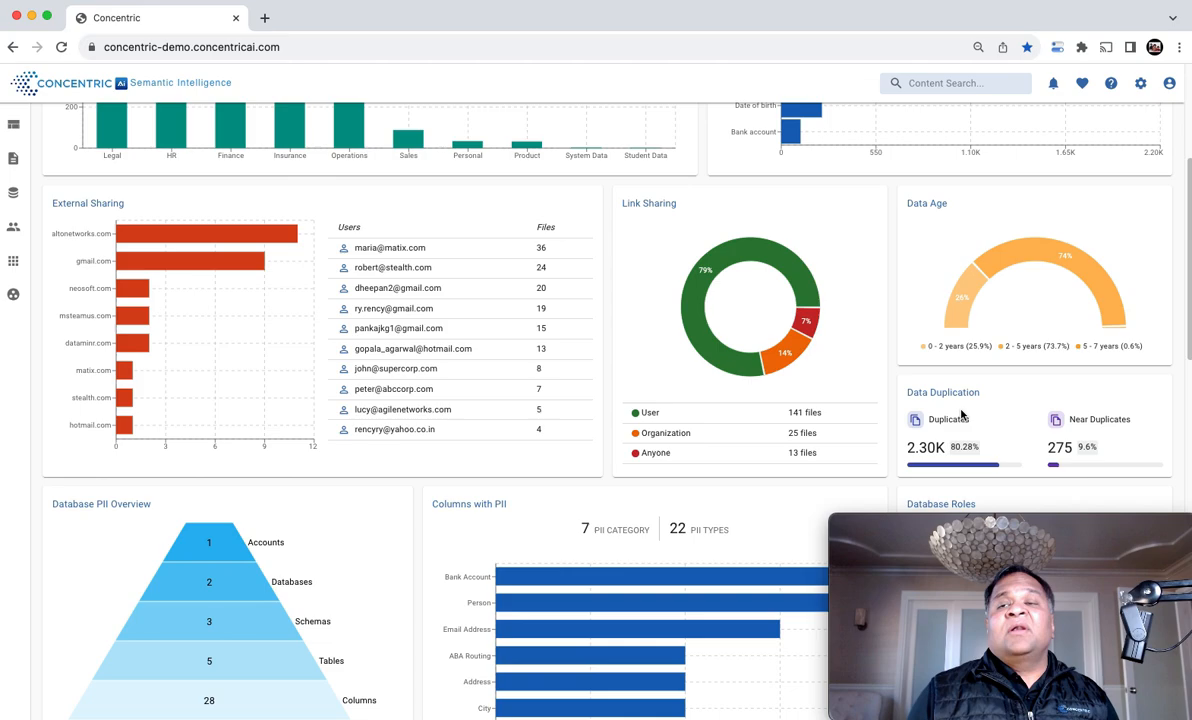
scroll("down", 3)
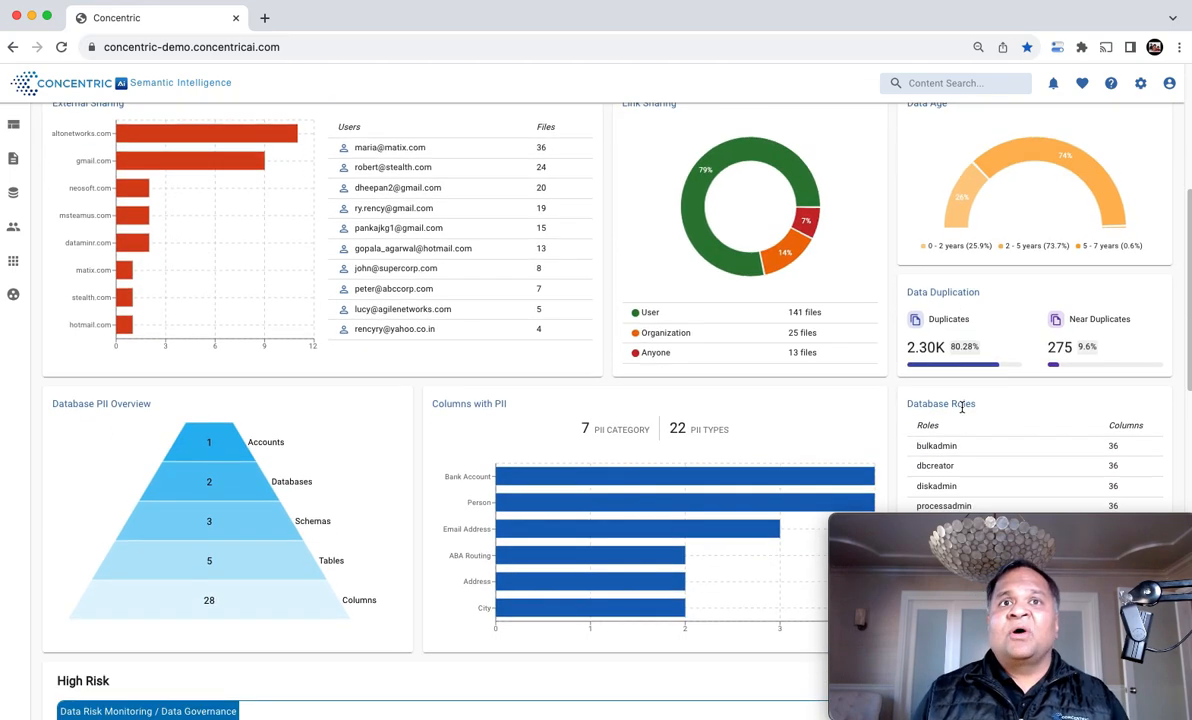
scroll("down", 3)
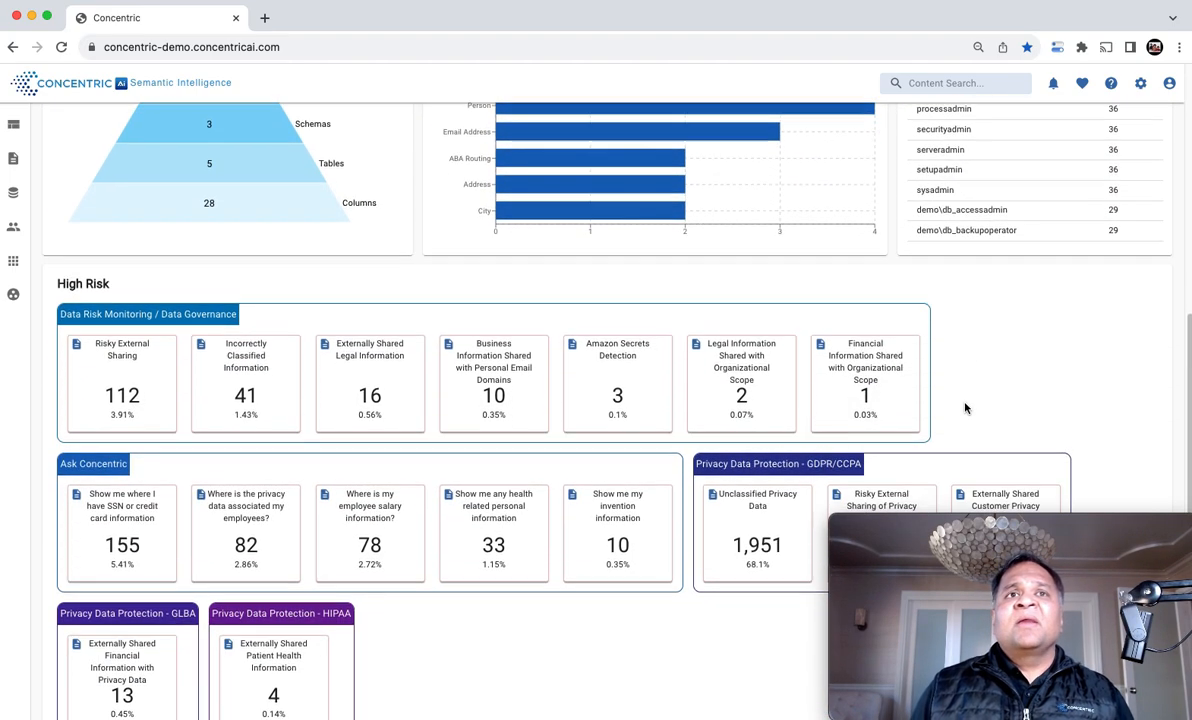
scroll("down", 3)
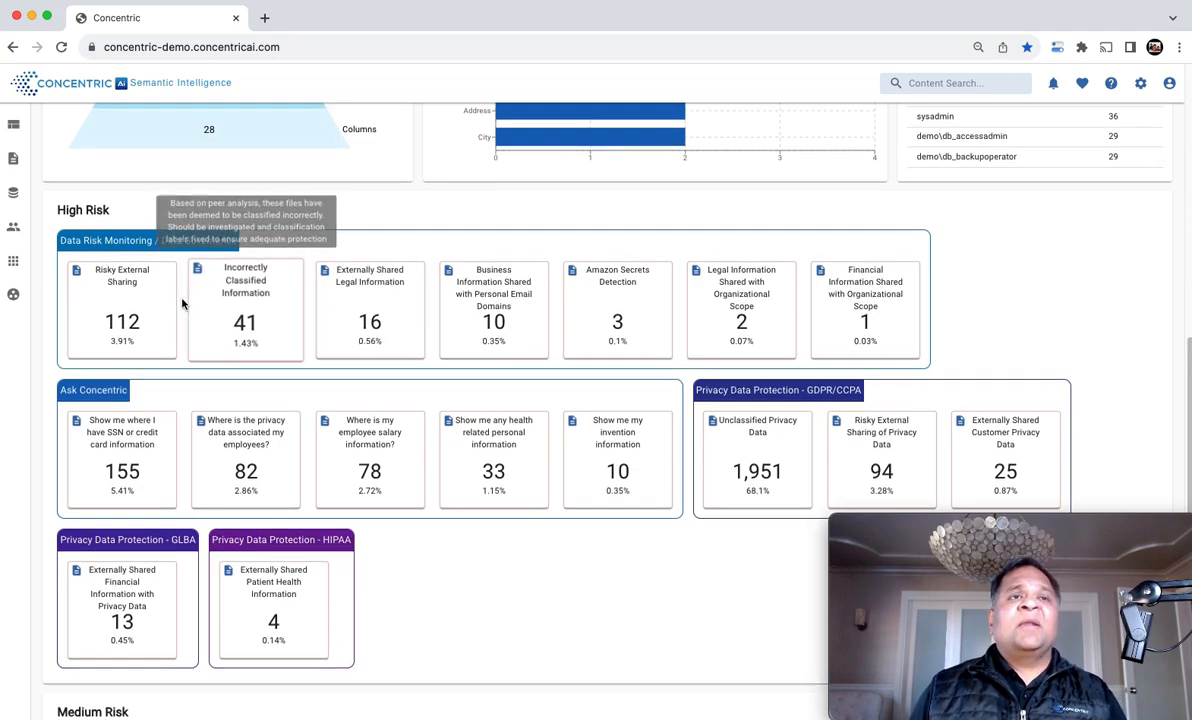
mouse_move(244, 304)
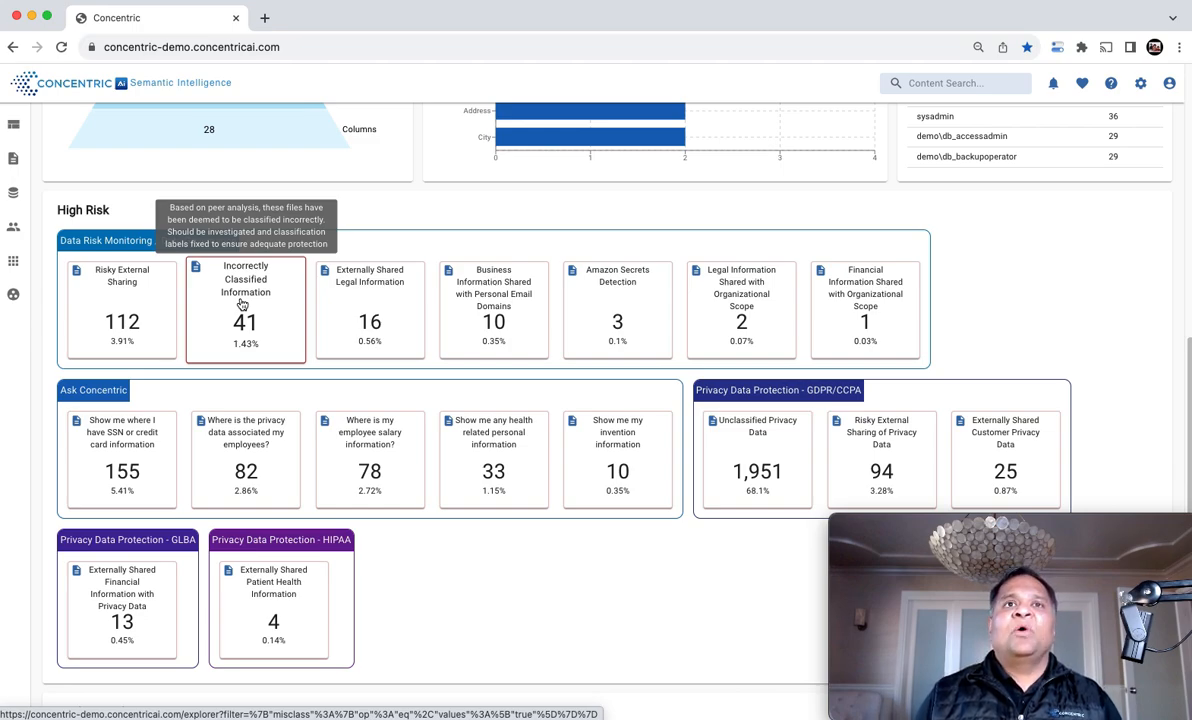
mouse_move(370, 304)
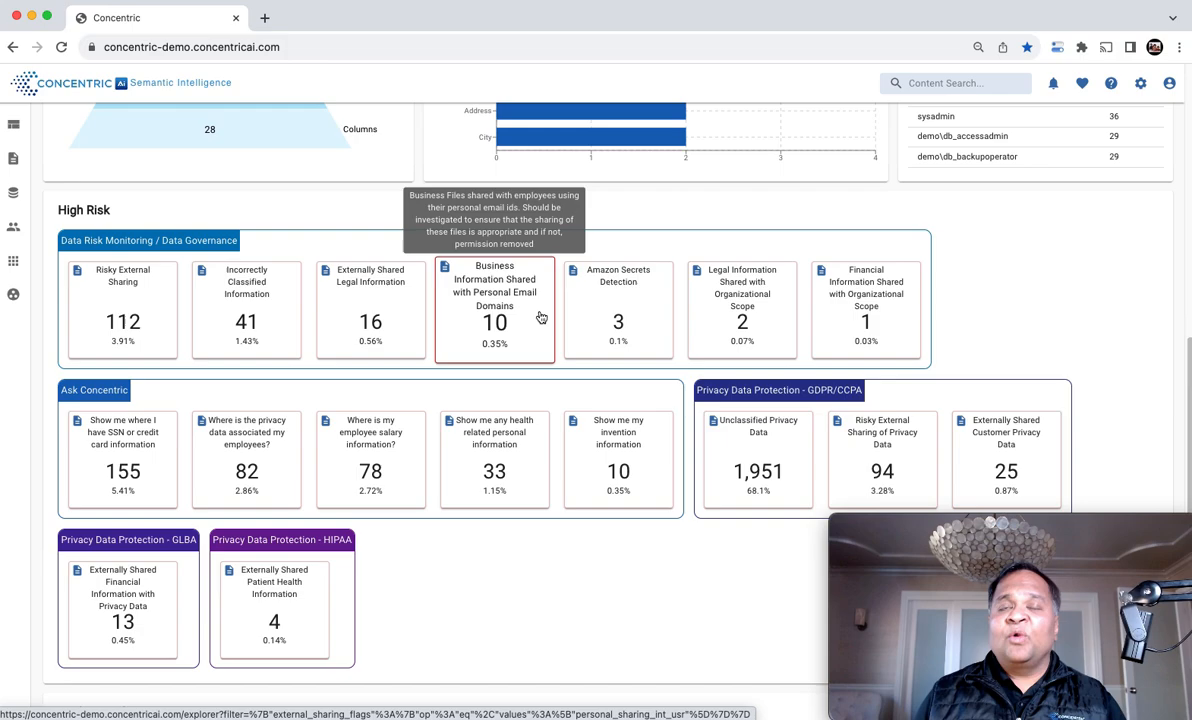
mouse_move(652, 320)
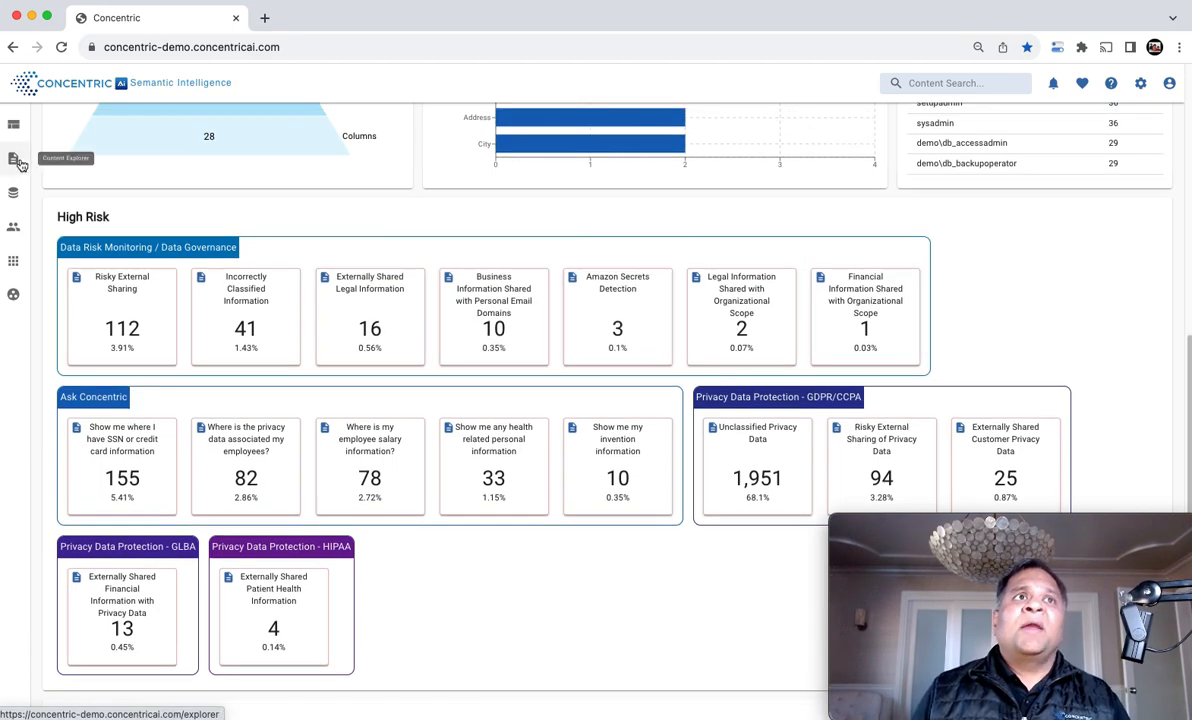
Step: In the Explorer, apply the Category equal Finance filter, showing 378 files in 19 subcategories
left_click(14, 160)
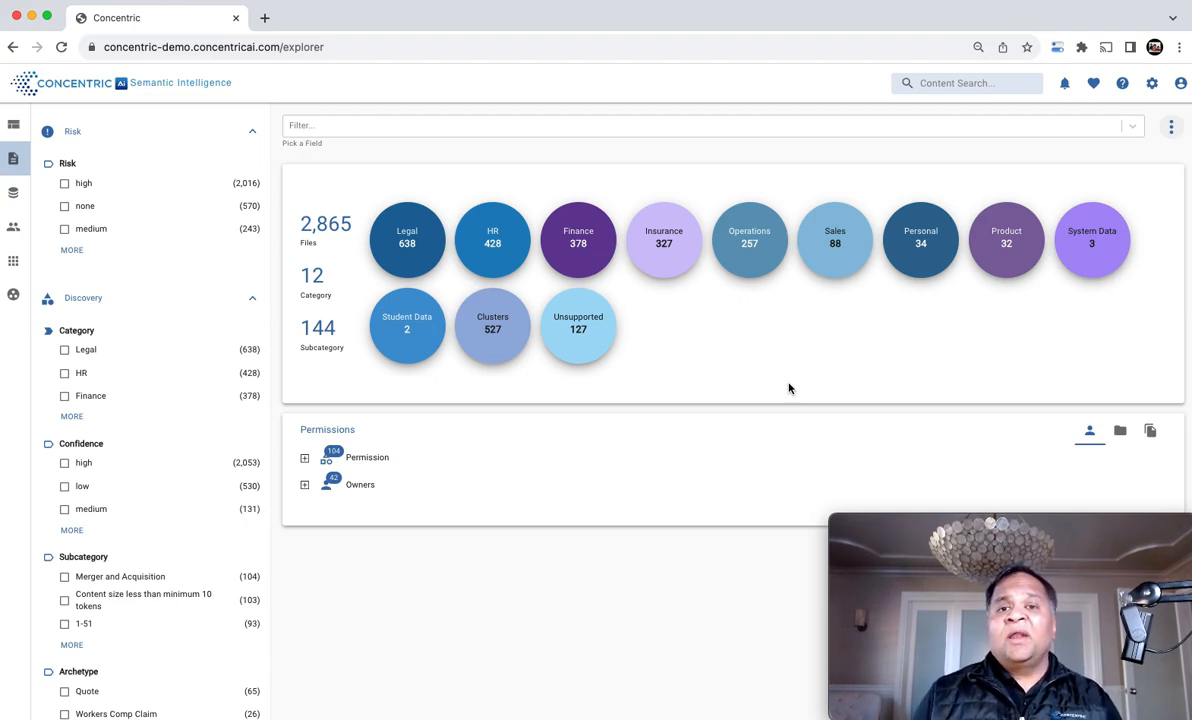
mouse_move(688, 374)
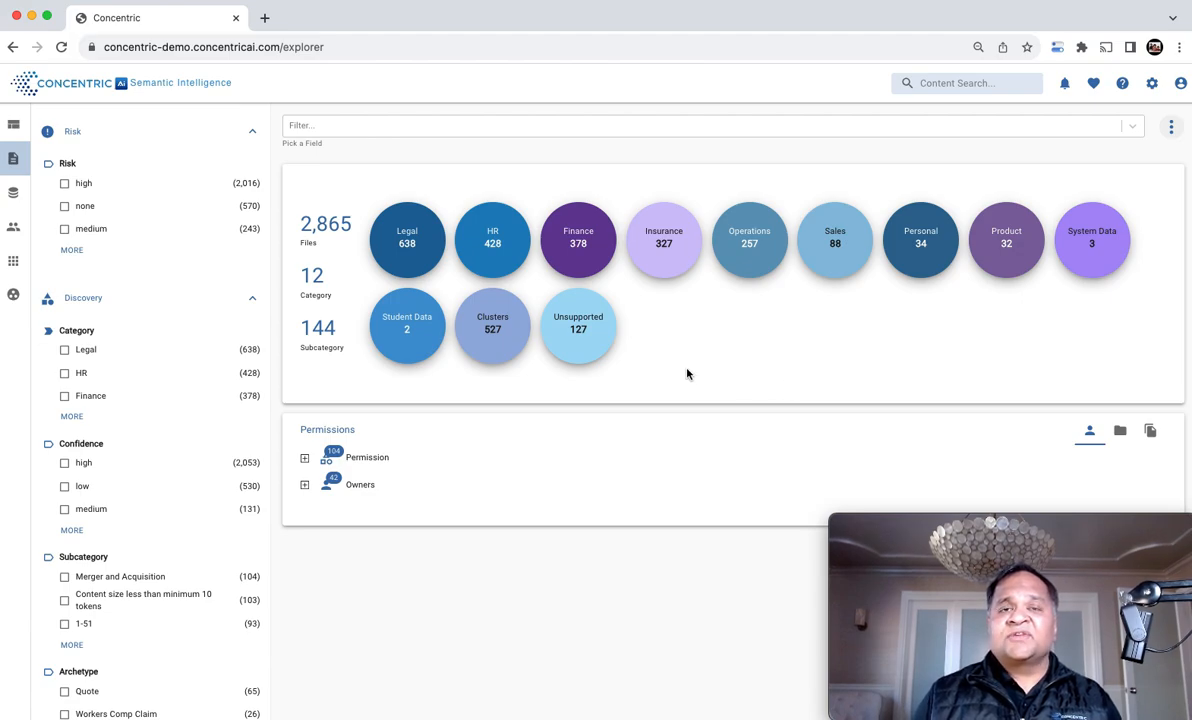
left_click(408, 240)
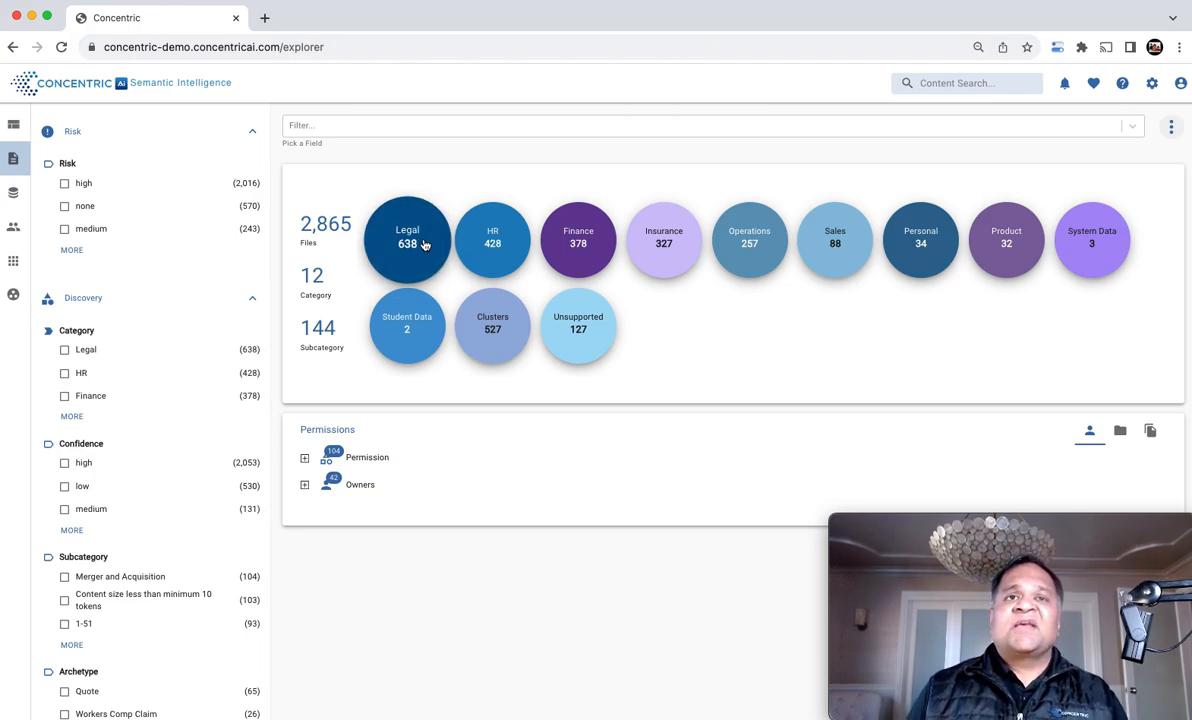
mouse_move(418, 248)
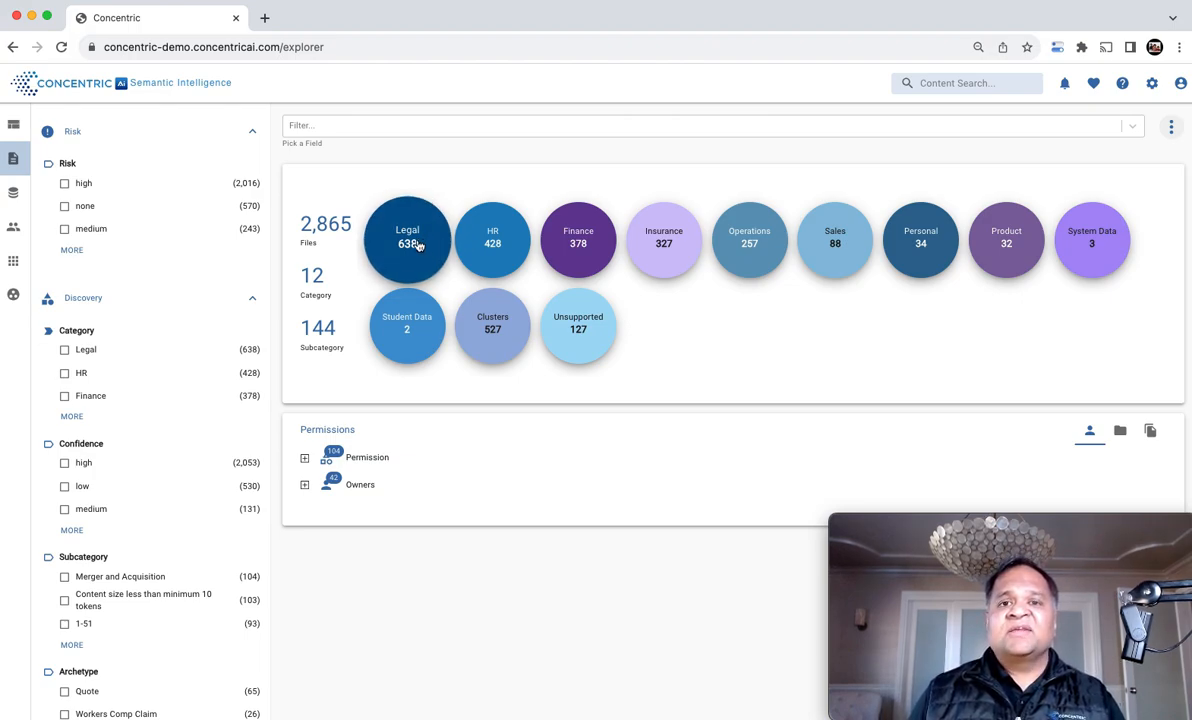
mouse_move(578, 238)
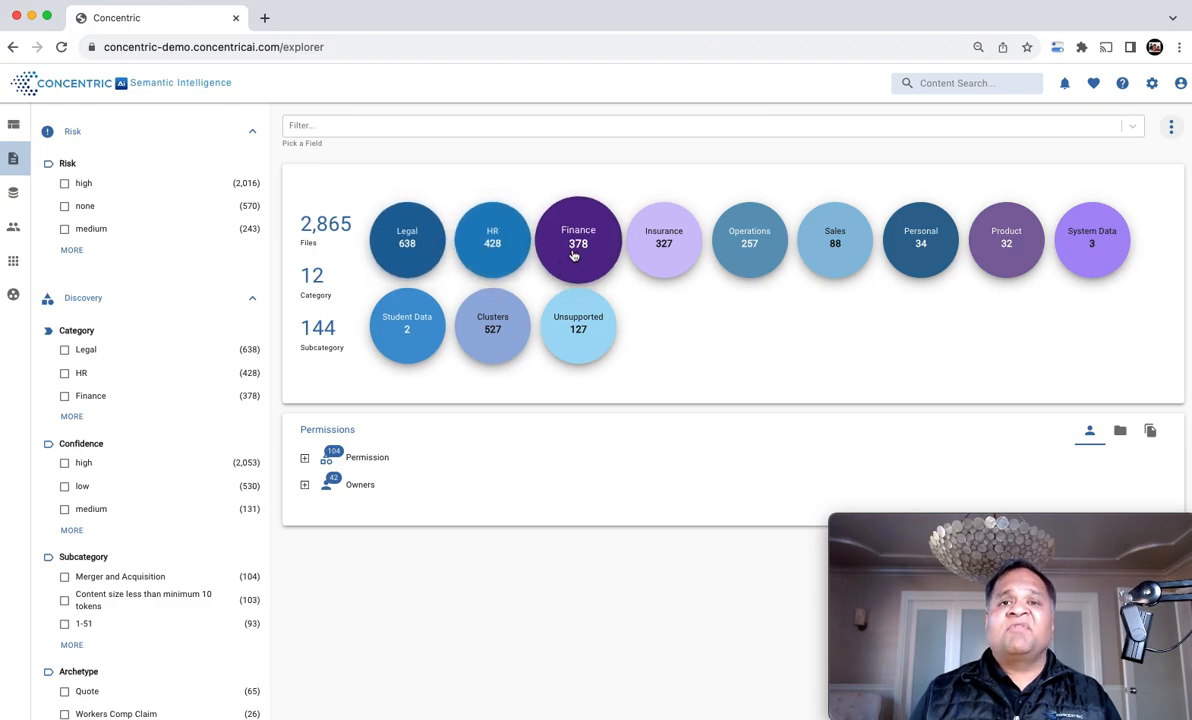
left_click(578, 238)
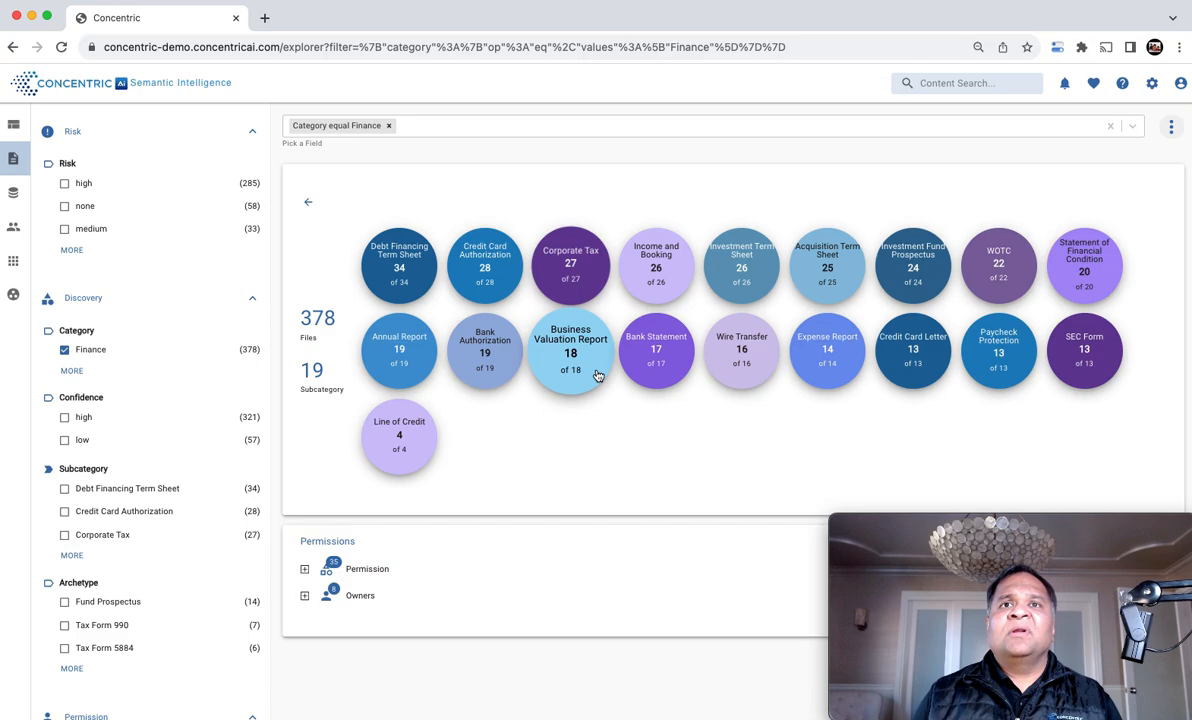
Step: Select the Wire Transfer bubble, narrowing Finance to 16 files, and review the sidebar filters
left_click(740, 348)
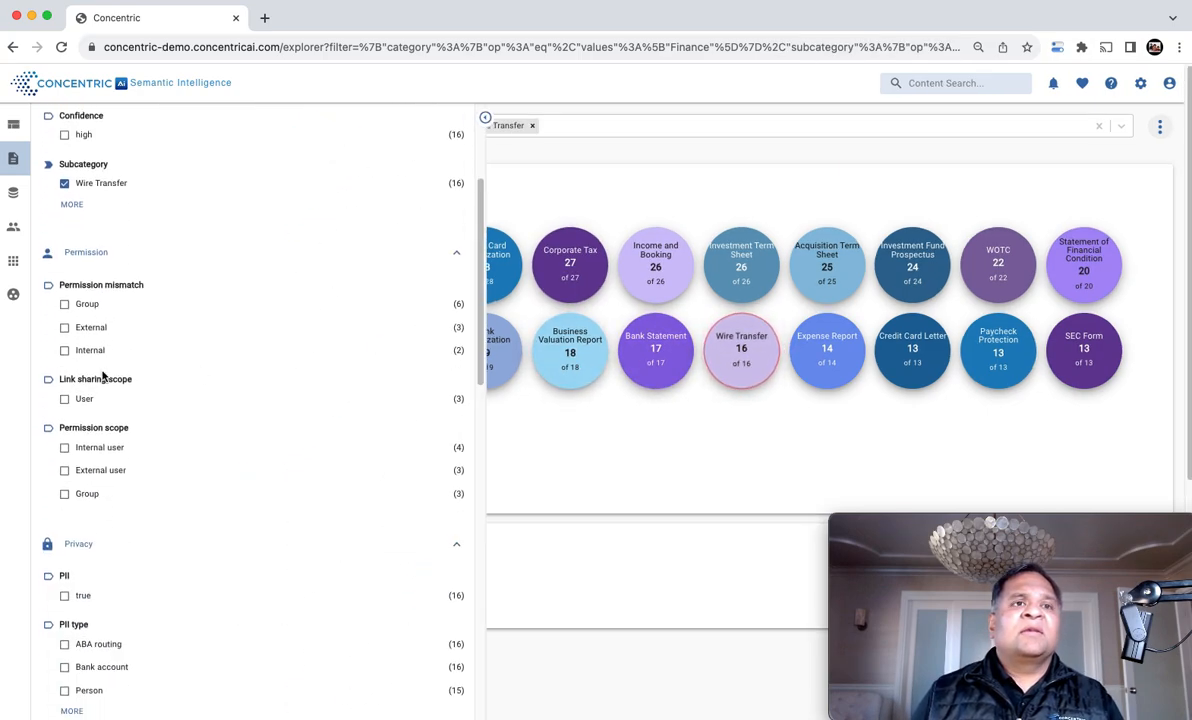
scroll("down", 3)
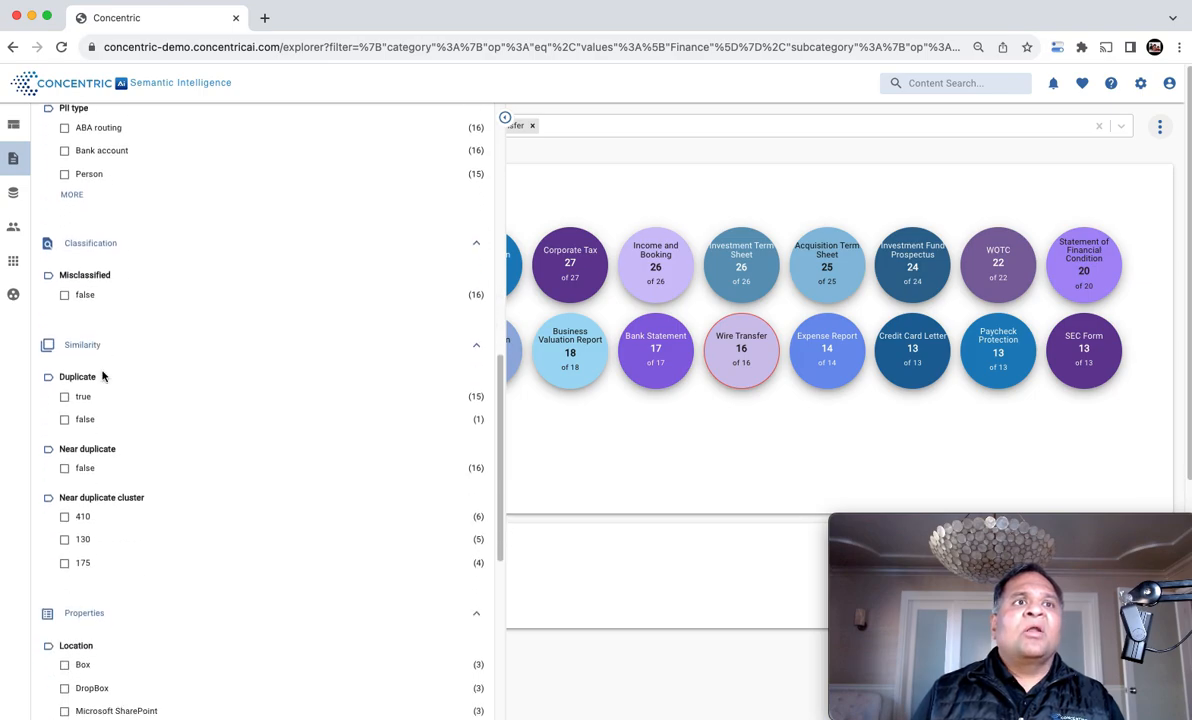
scroll("down", 3)
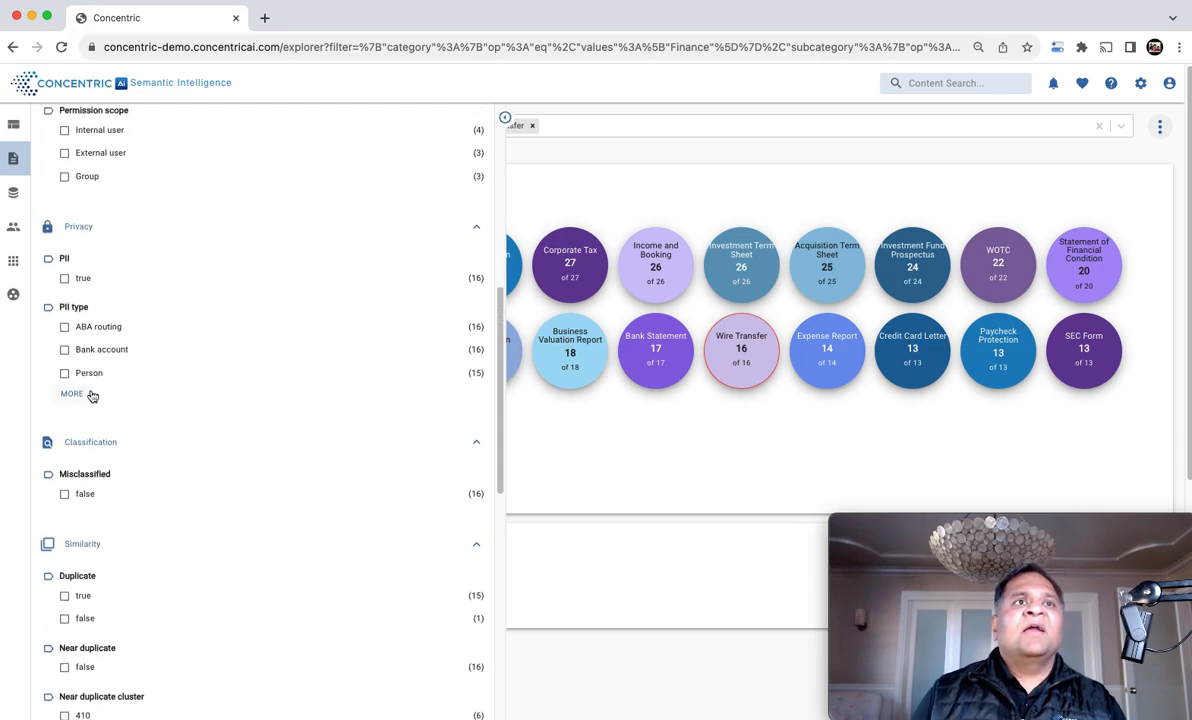
left_click(72, 392)
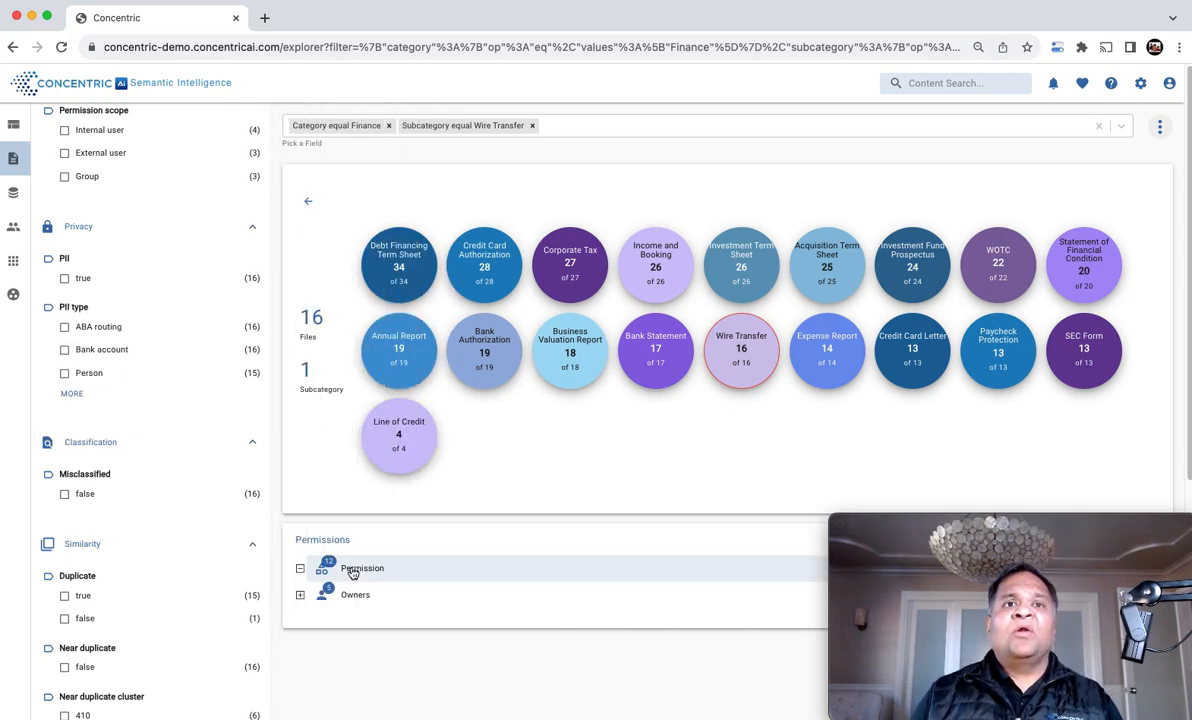
Step: Expand Permission, switch to the Files list, and filter PII type to ABA routing
left_click(300, 568)
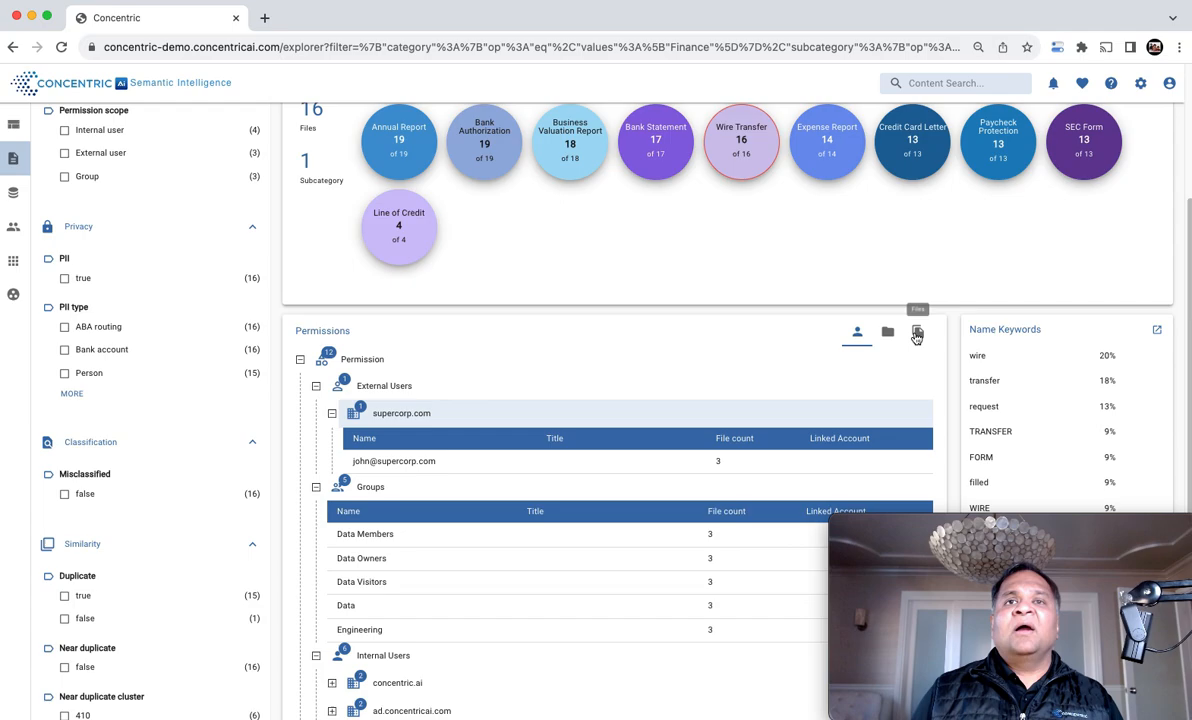
left_click(916, 332)
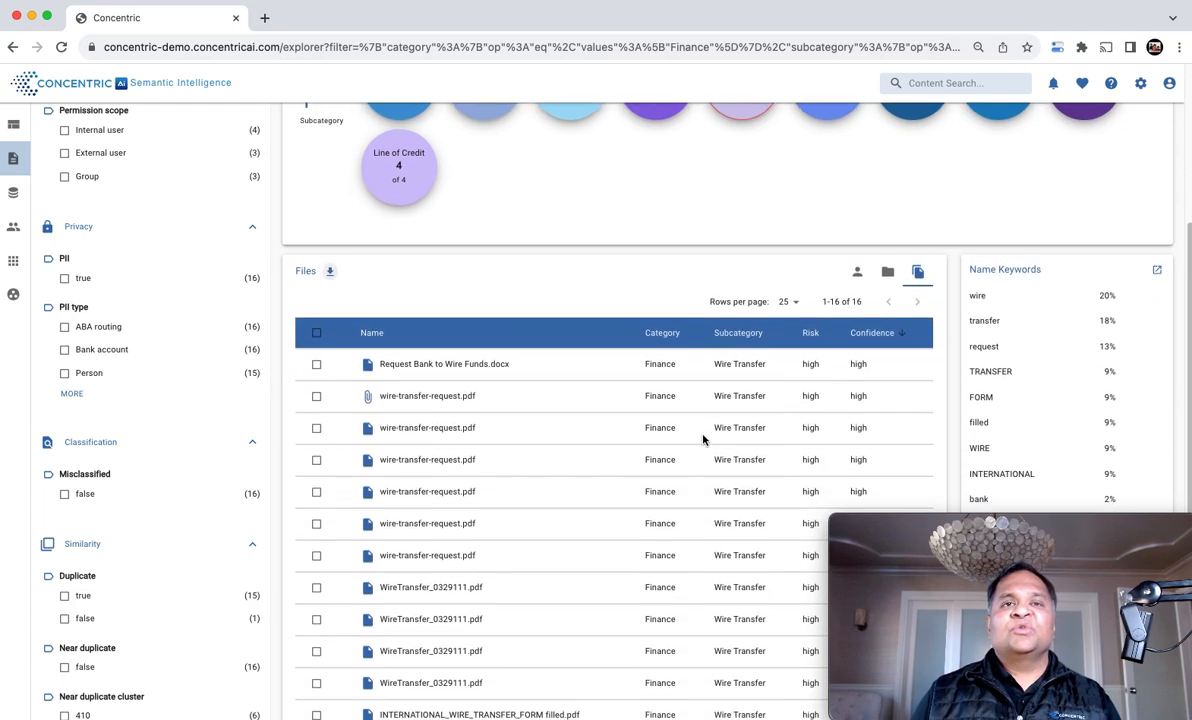
scroll("down", 3)
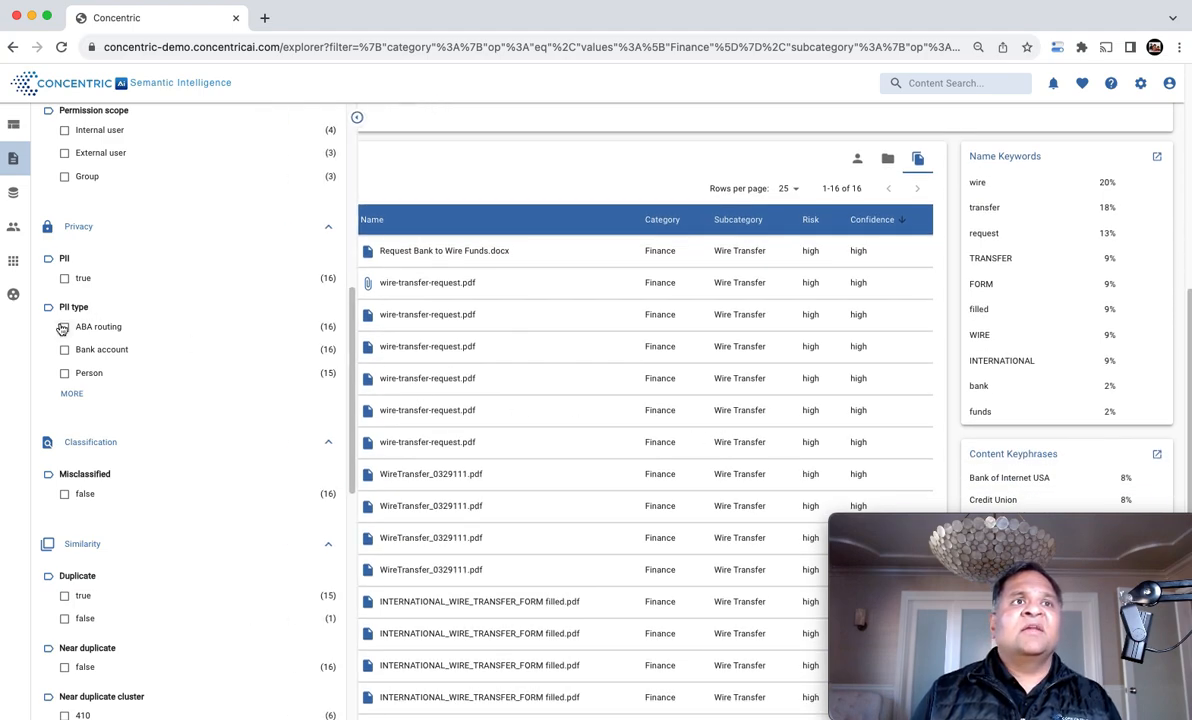
left_click(64, 326)
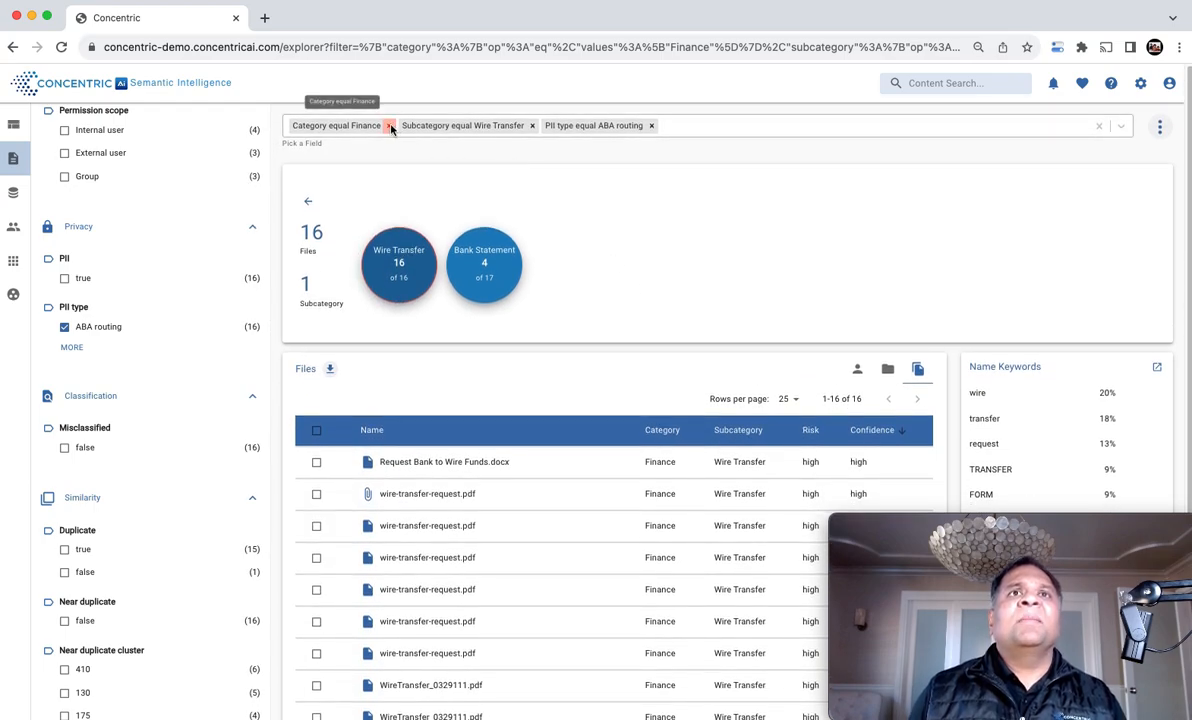
Step: Remove the Category equal Finance filter chip, leaving 92 ABA routing files
left_click(388, 124)
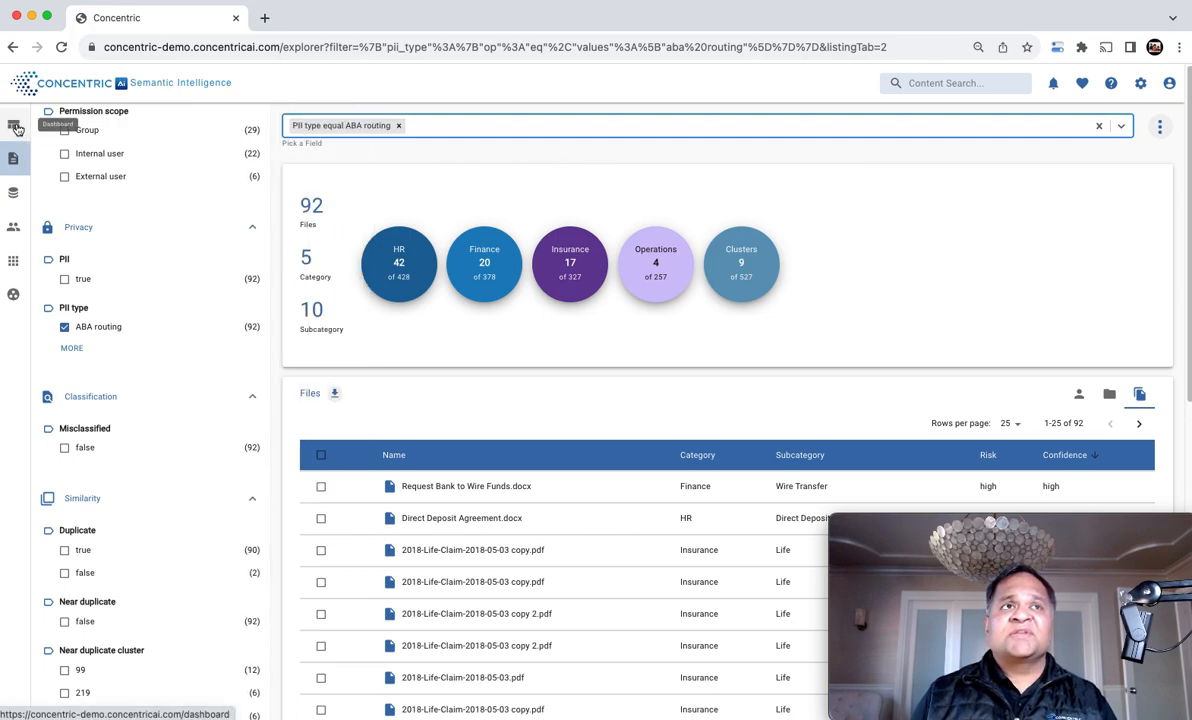
Step: From the dashboard's Near Duplicates (275), list the files and open an Award Share Agreement's details
left_click(14, 124)
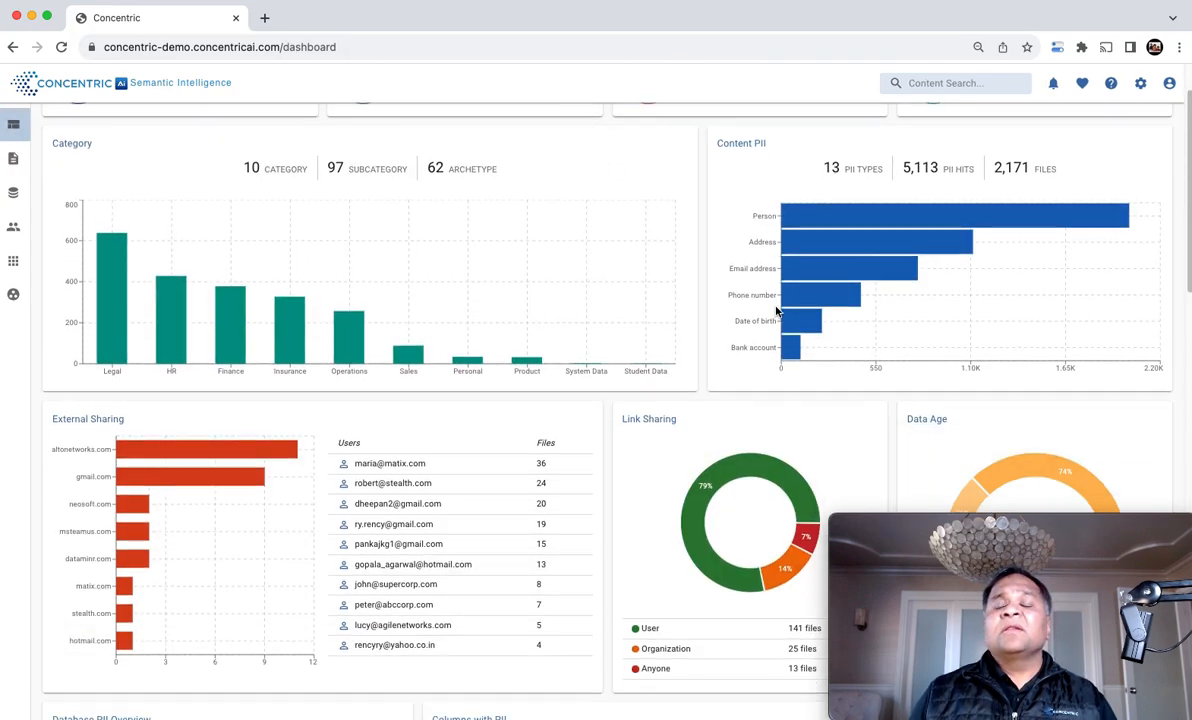
scroll("down", 3)
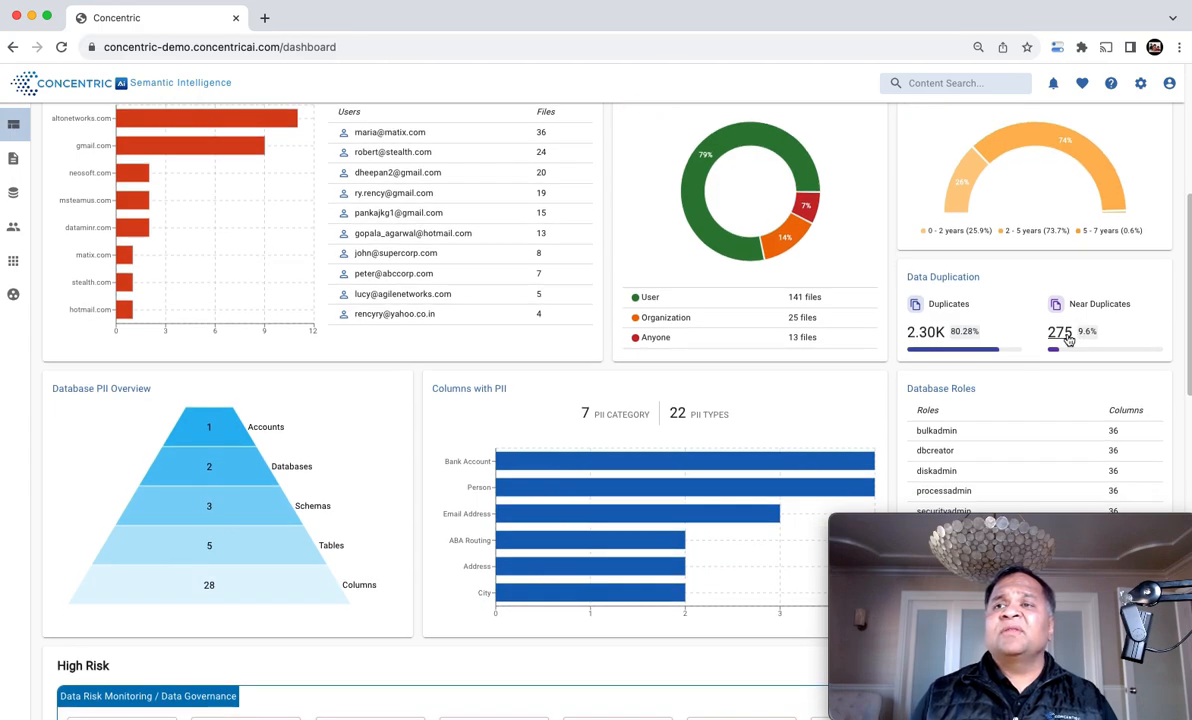
left_click(1060, 332)
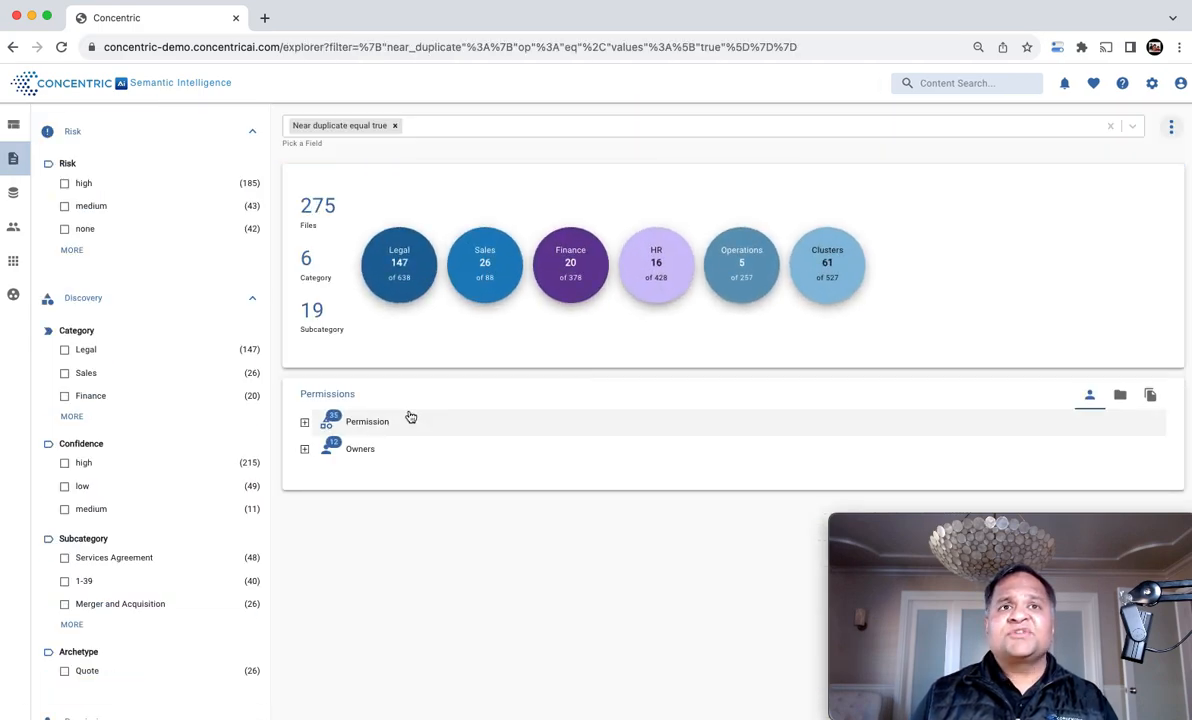
left_click(1148, 394)
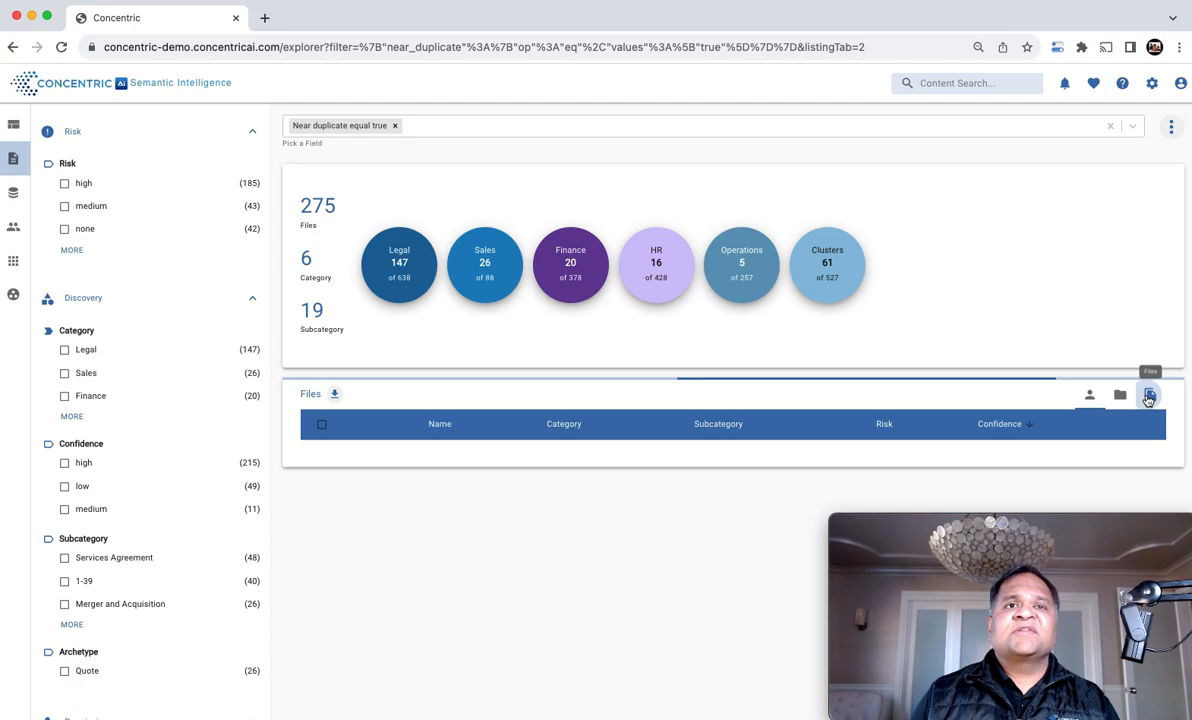
left_click(1148, 394)
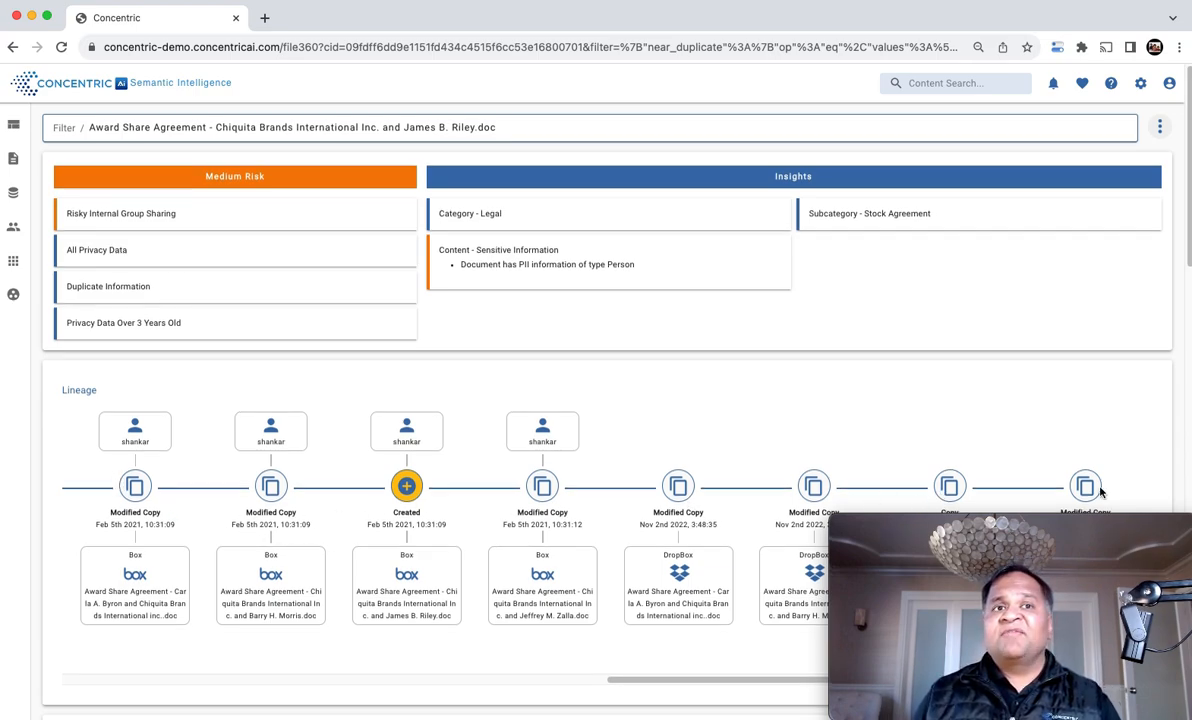
scroll("down", 3)
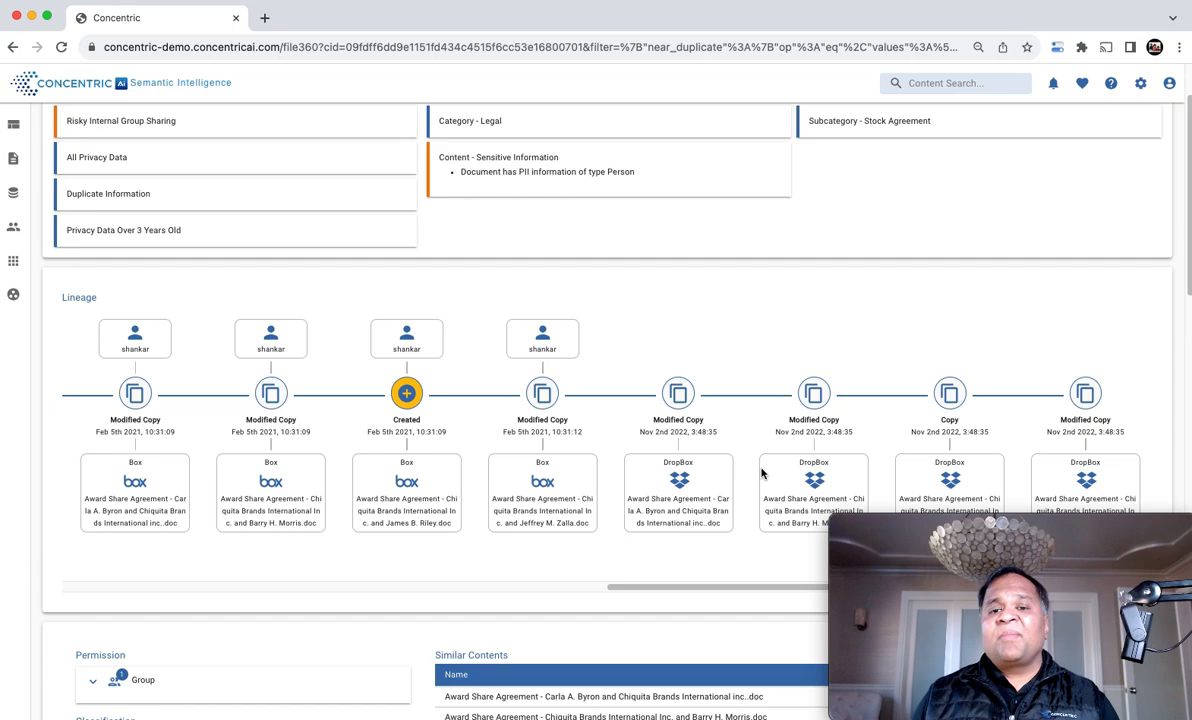
scroll("down", 3)
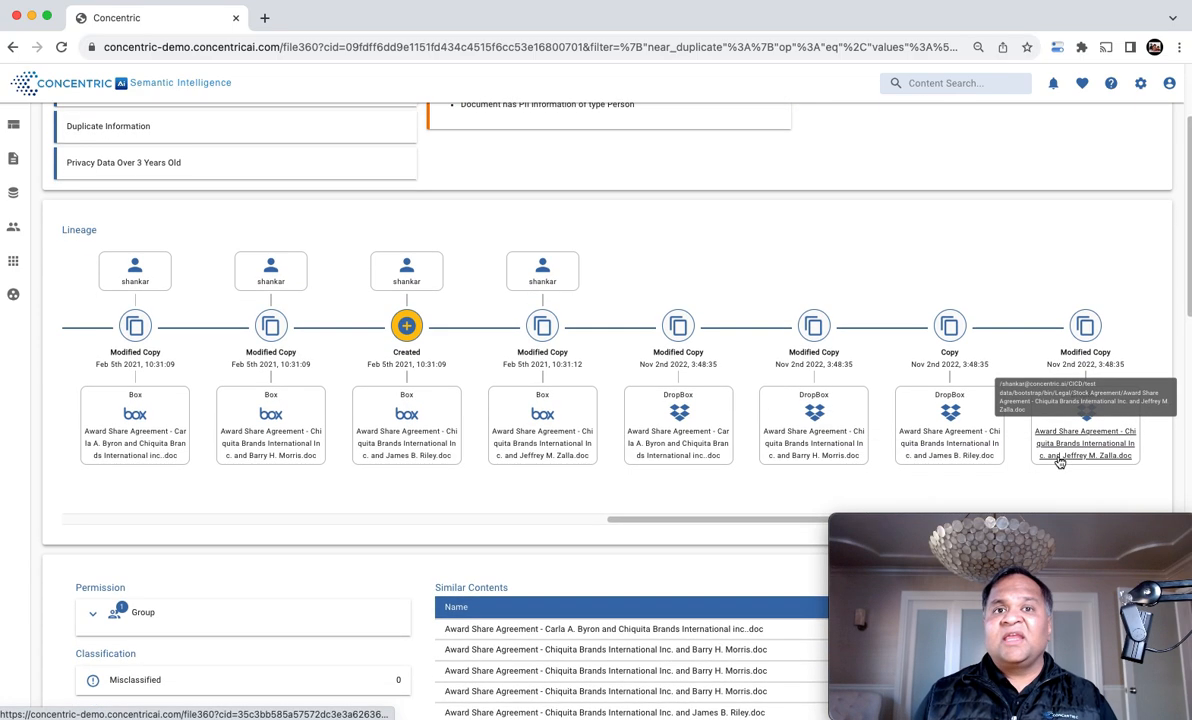
scroll("down", 3)
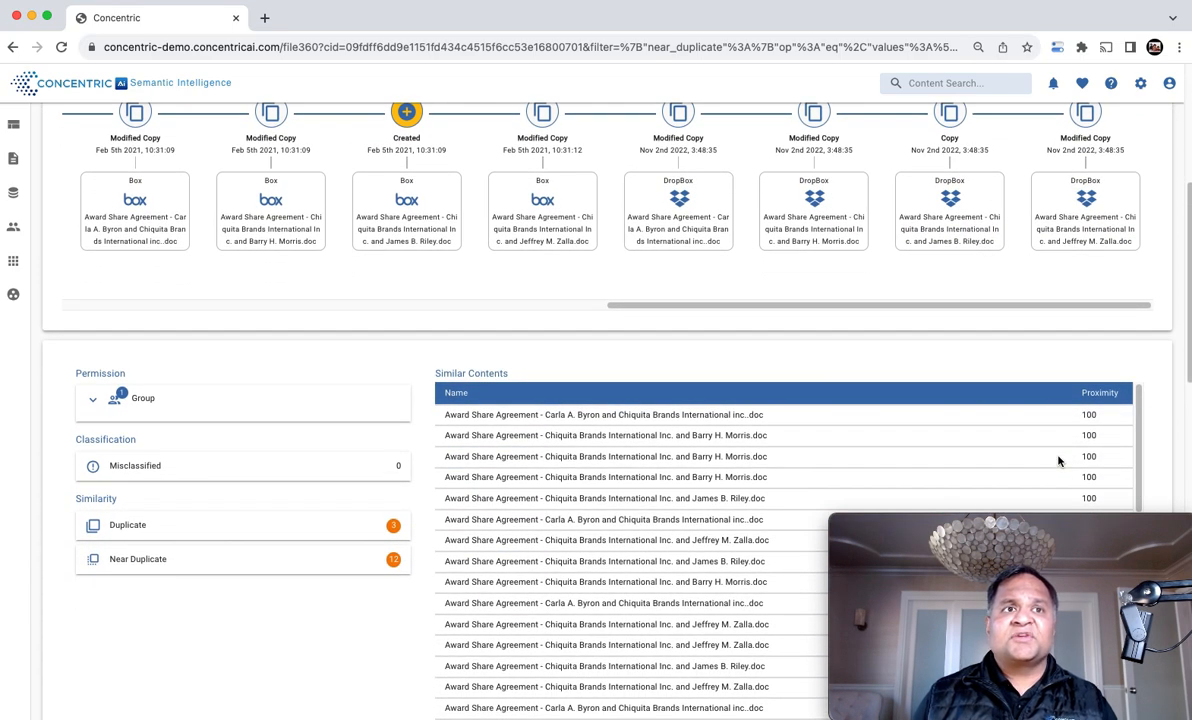
scroll("down", 3)
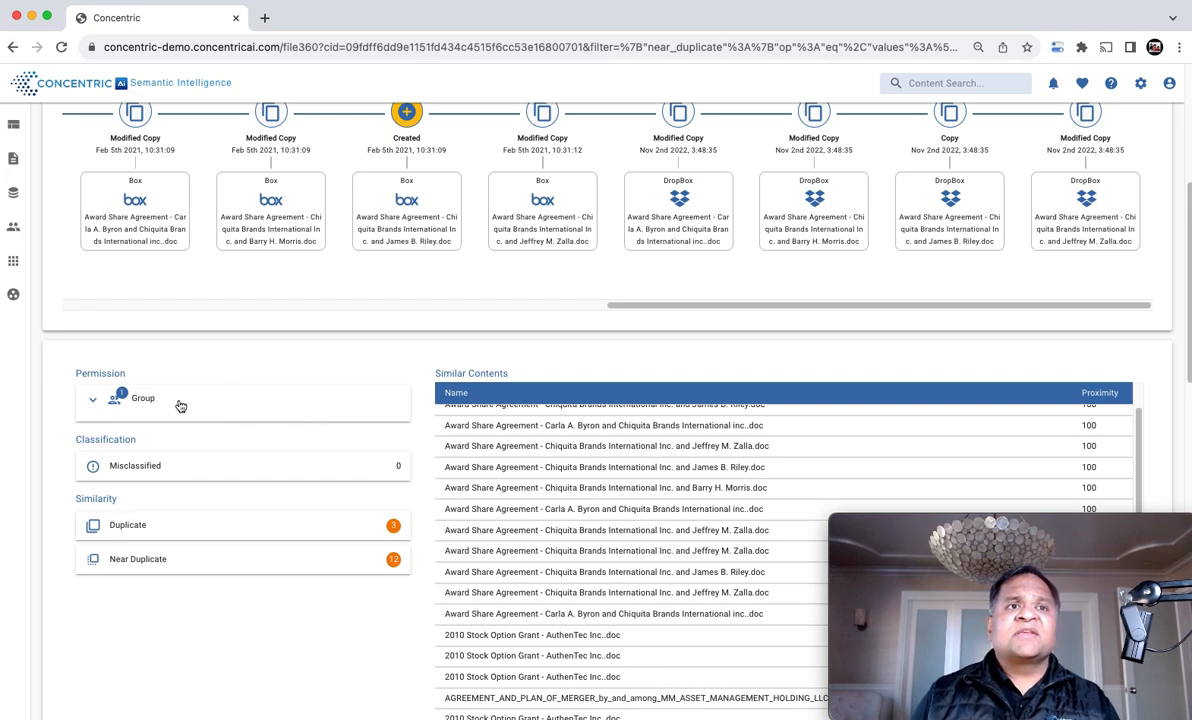
scroll("down", 3)
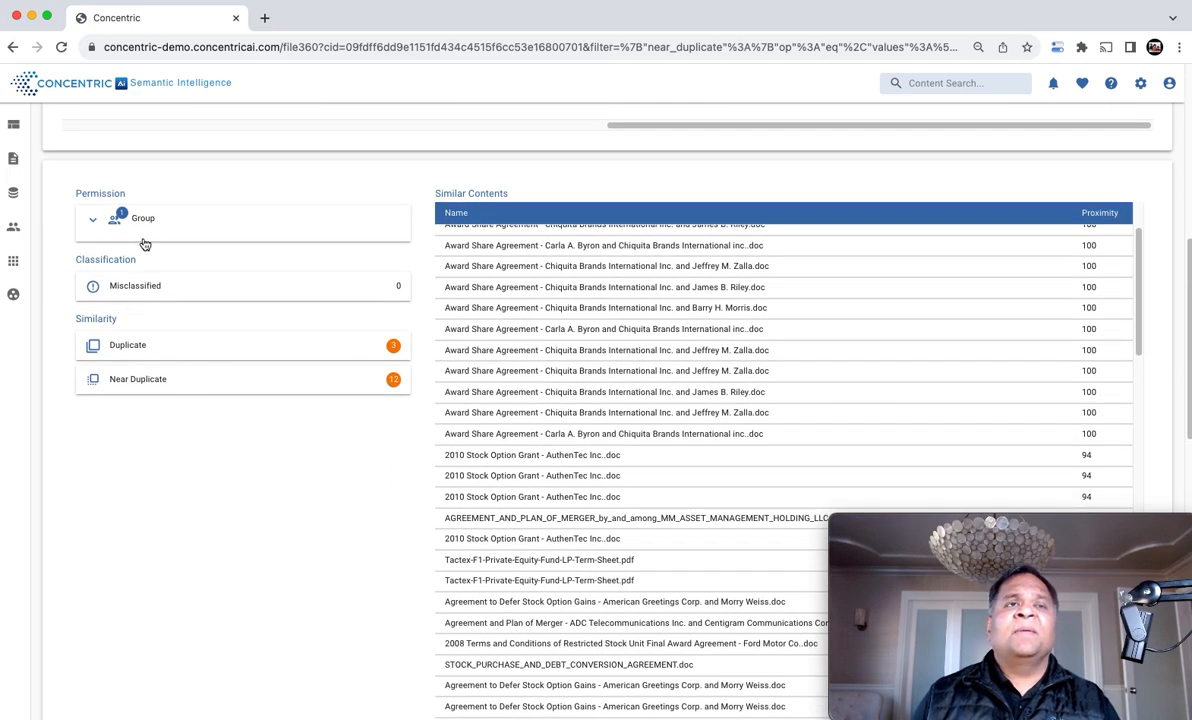
scroll("down", 3)
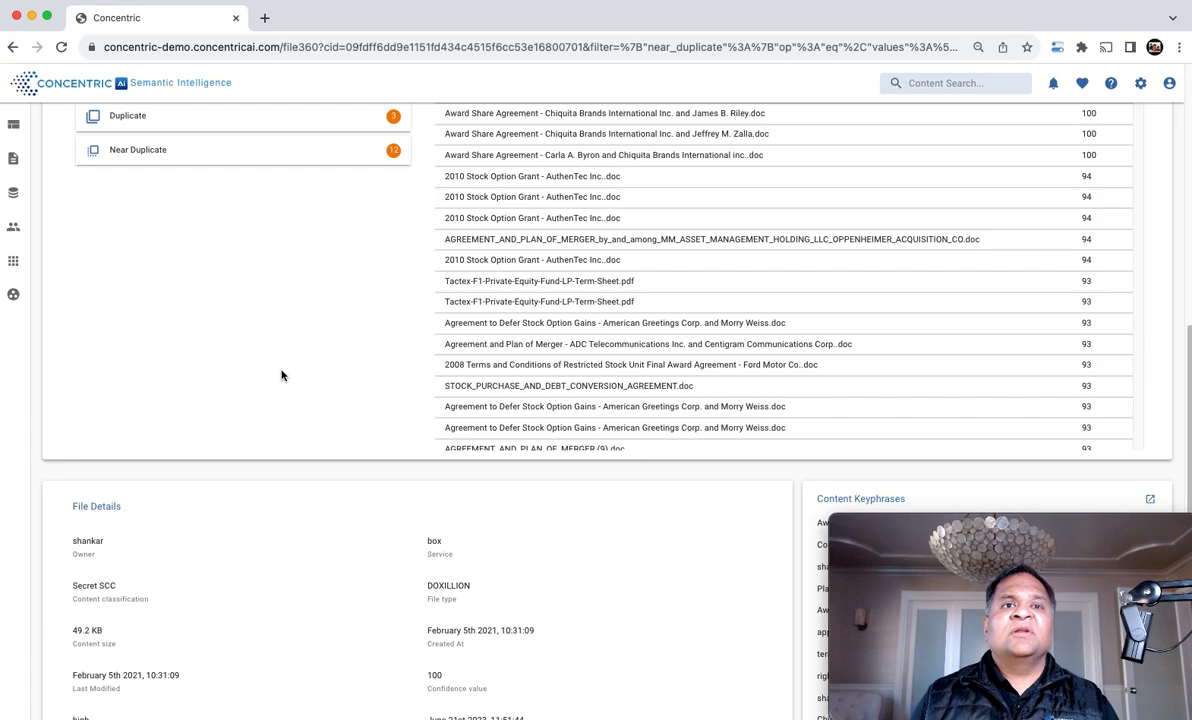
Step: Show the Person PII entries and the Engineering group's editor permission, then reach the gear settings
scroll("down", 3)
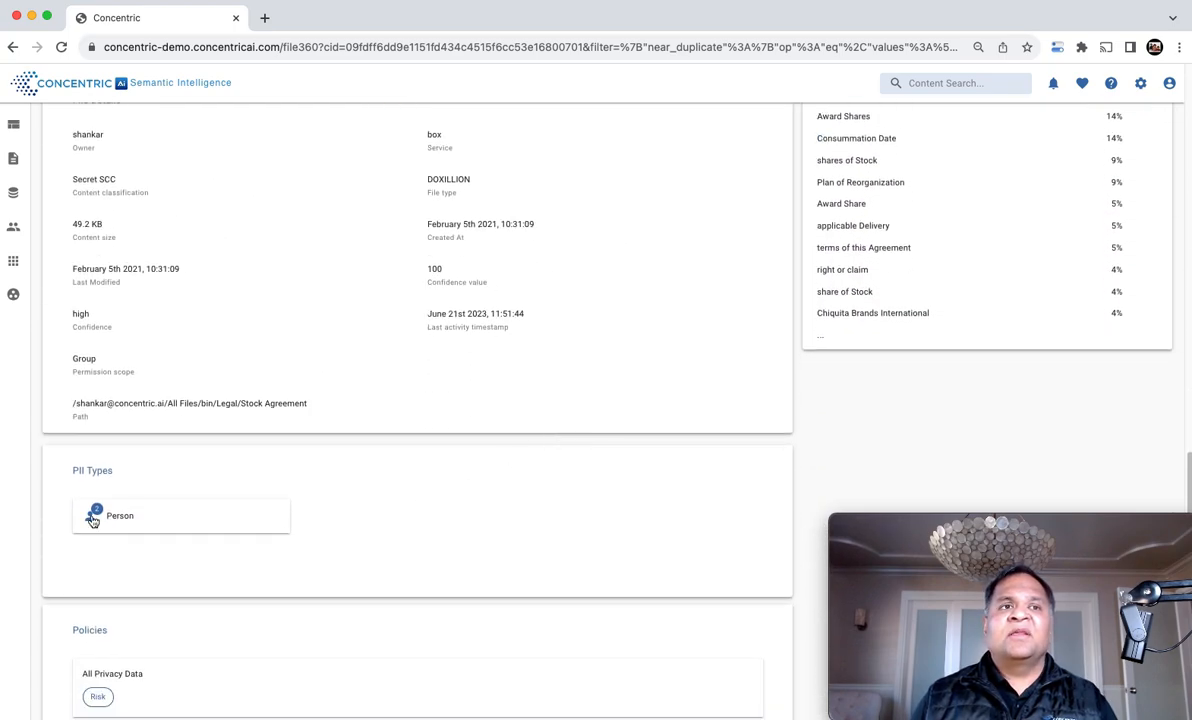
left_click(120, 516)
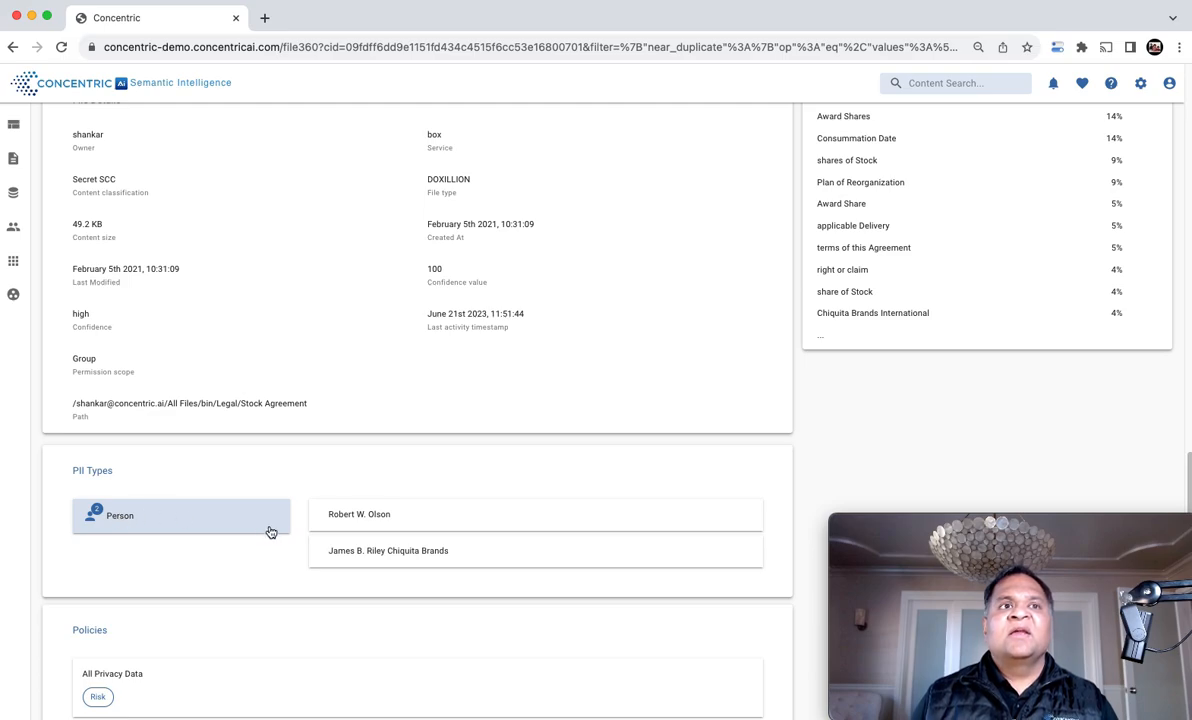
scroll("down", 3)
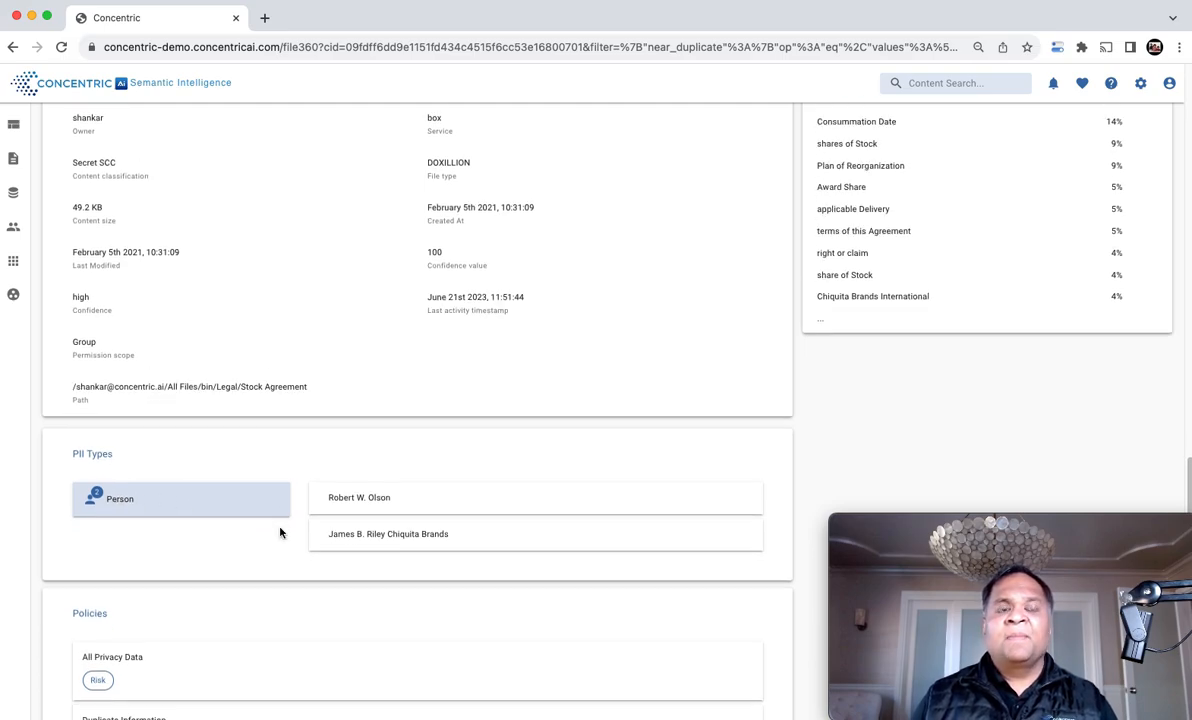
scroll("down", 3)
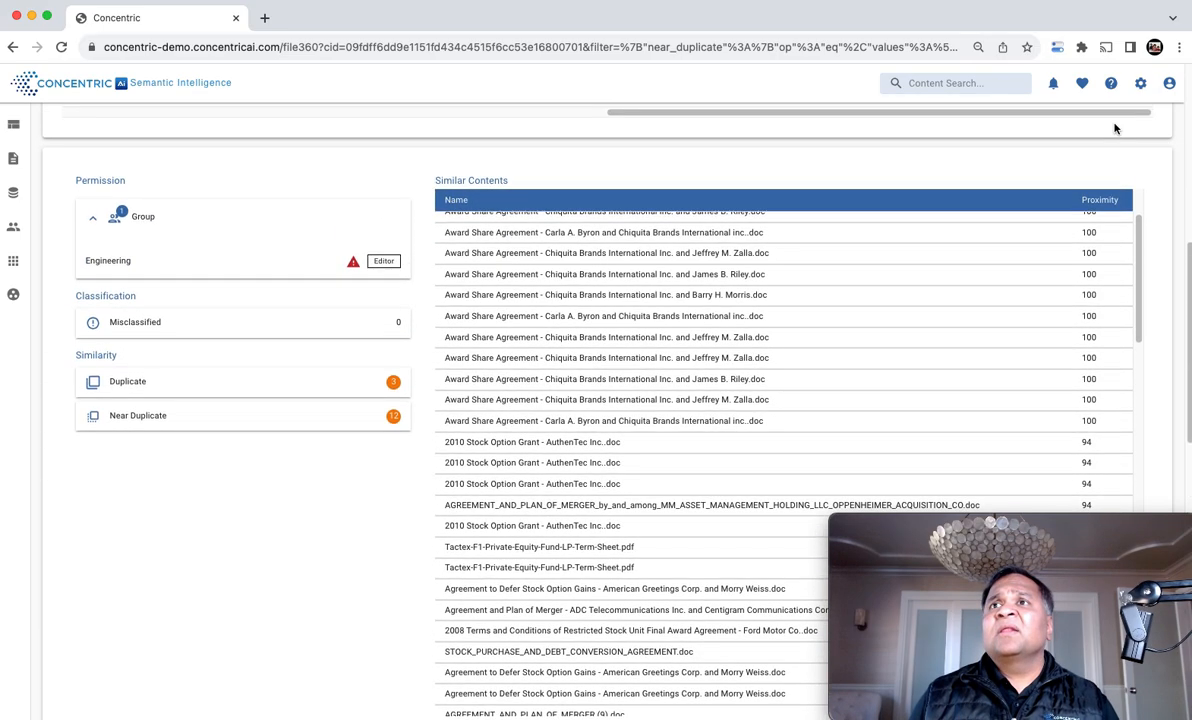
left_click(1140, 84)
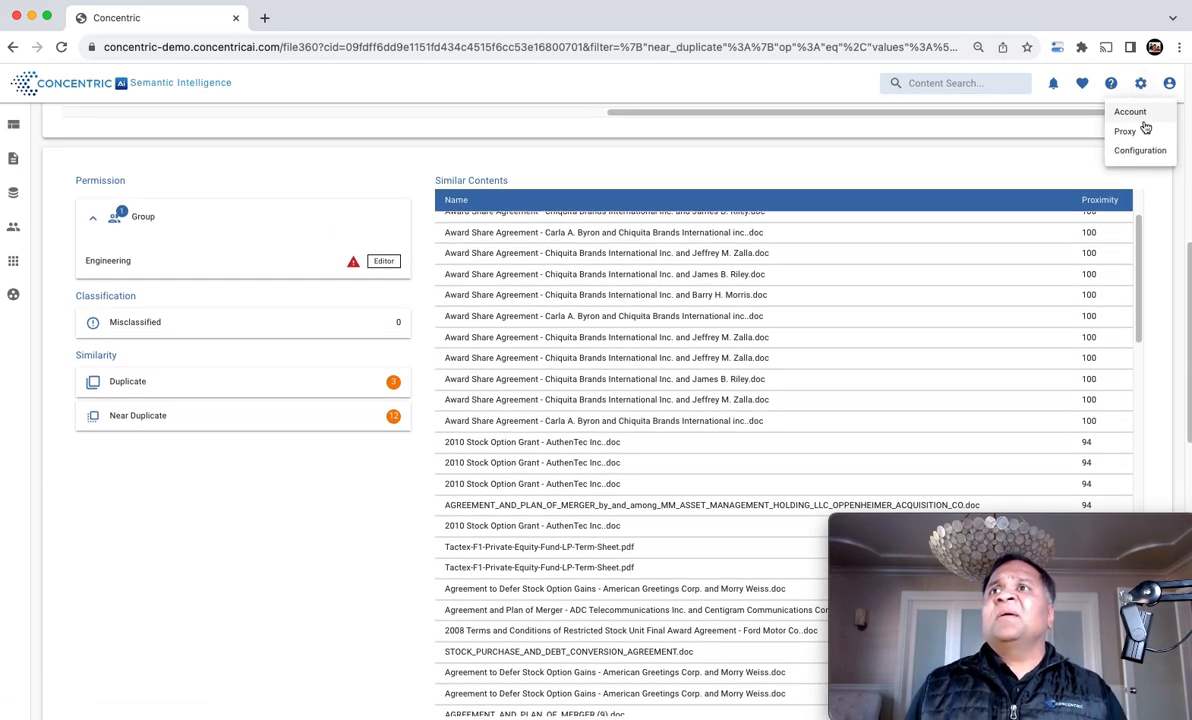
Step: From Accounts, start a New Connection and scroll the SharePoint, Google Drive and database provider tiles
left_click(1130, 112)
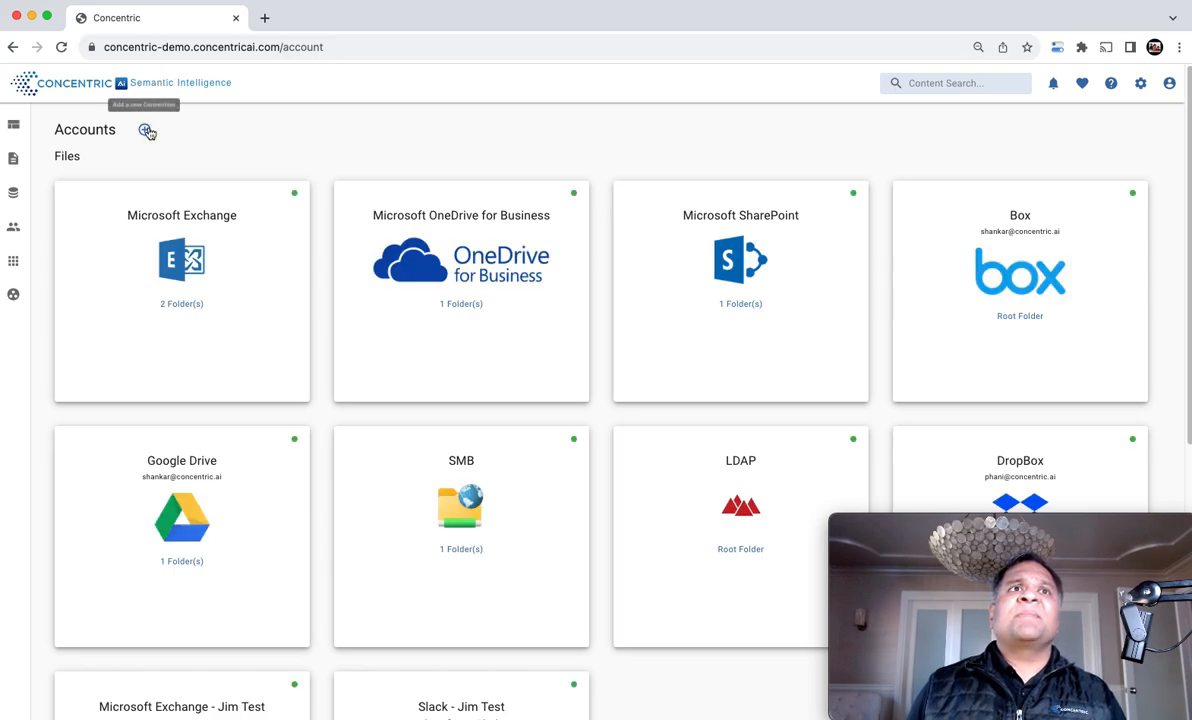
left_click(148, 132)
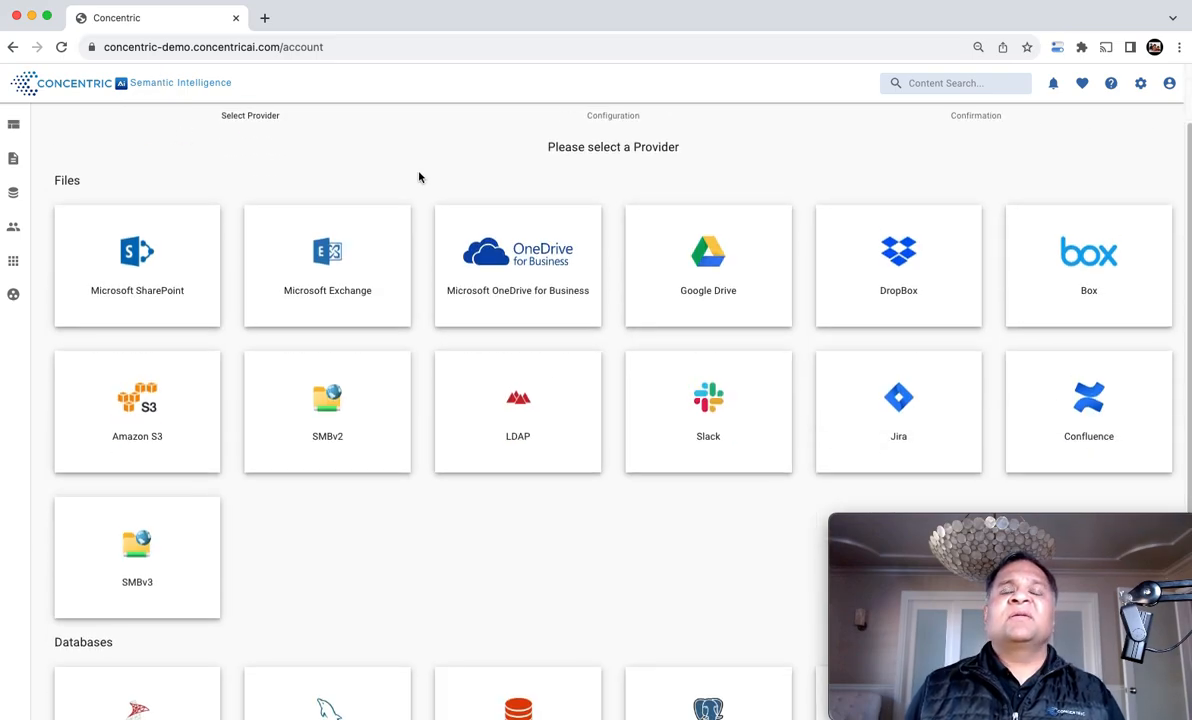
scroll("down", 3)
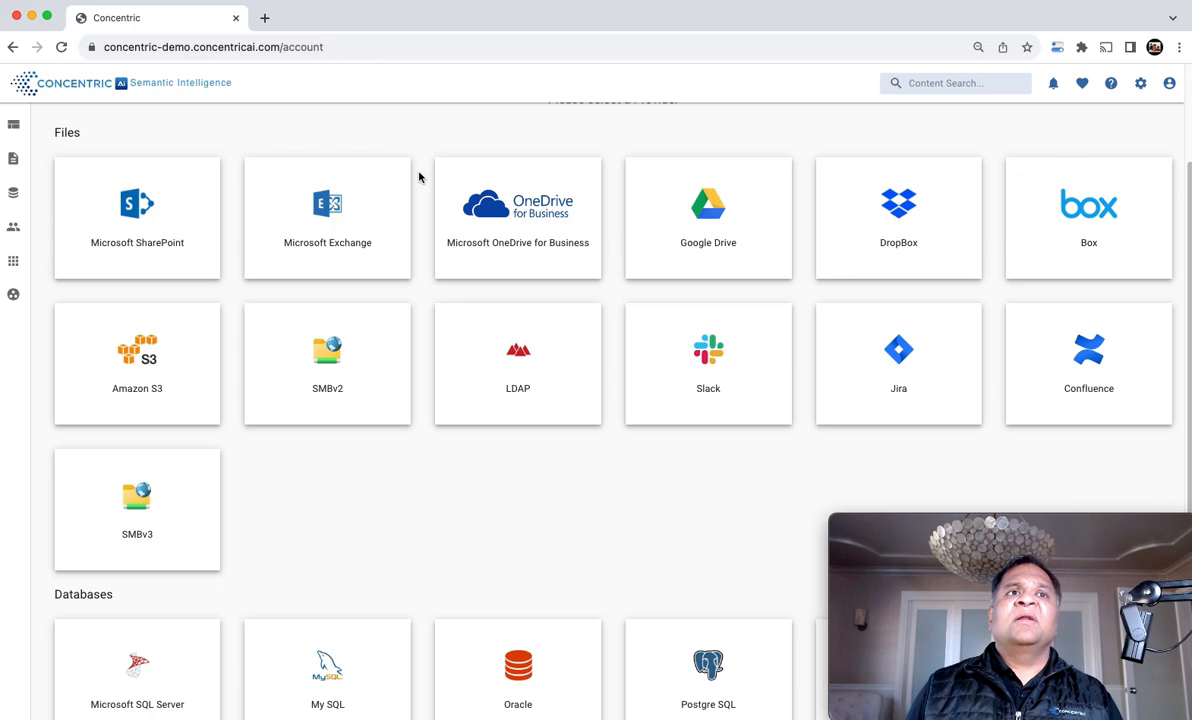
scroll("down", 3)
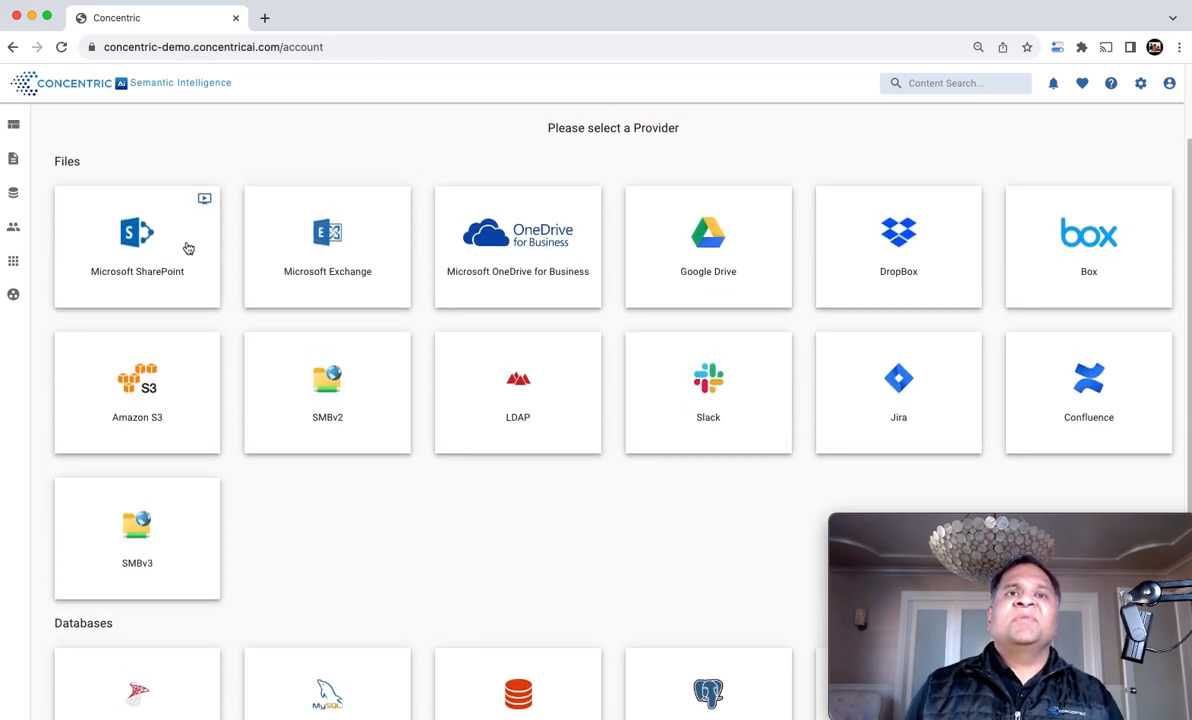
mouse_move(450, 504)
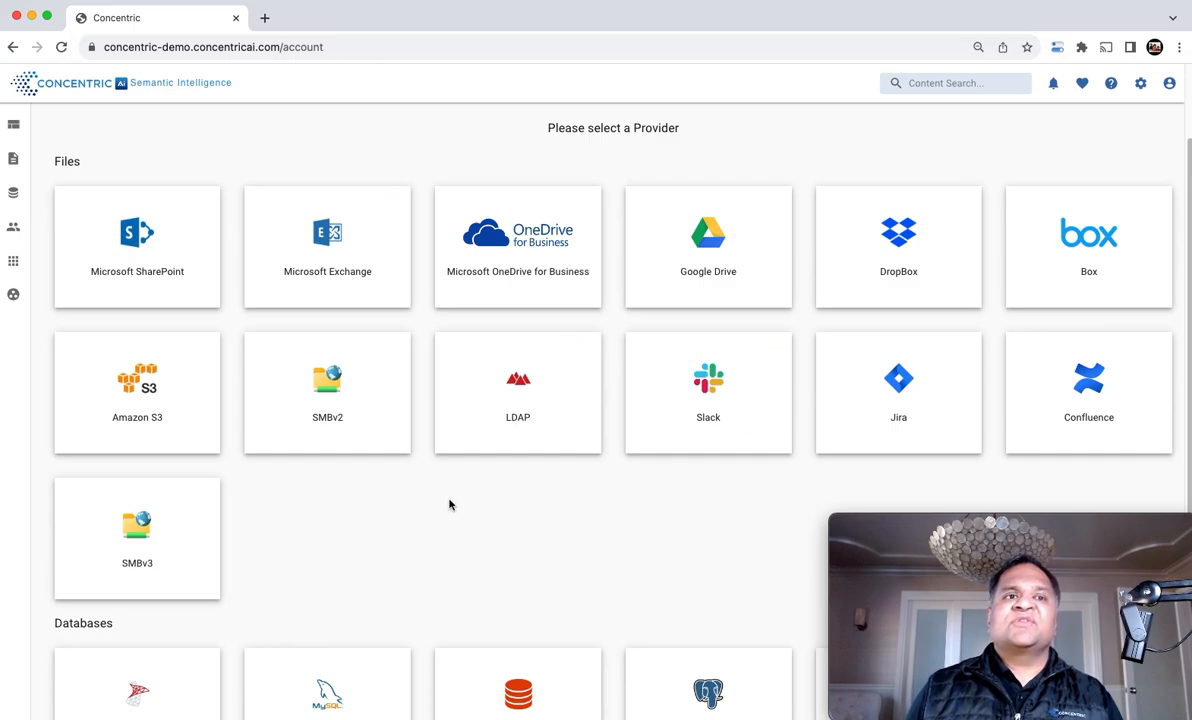
scroll("down", 3)
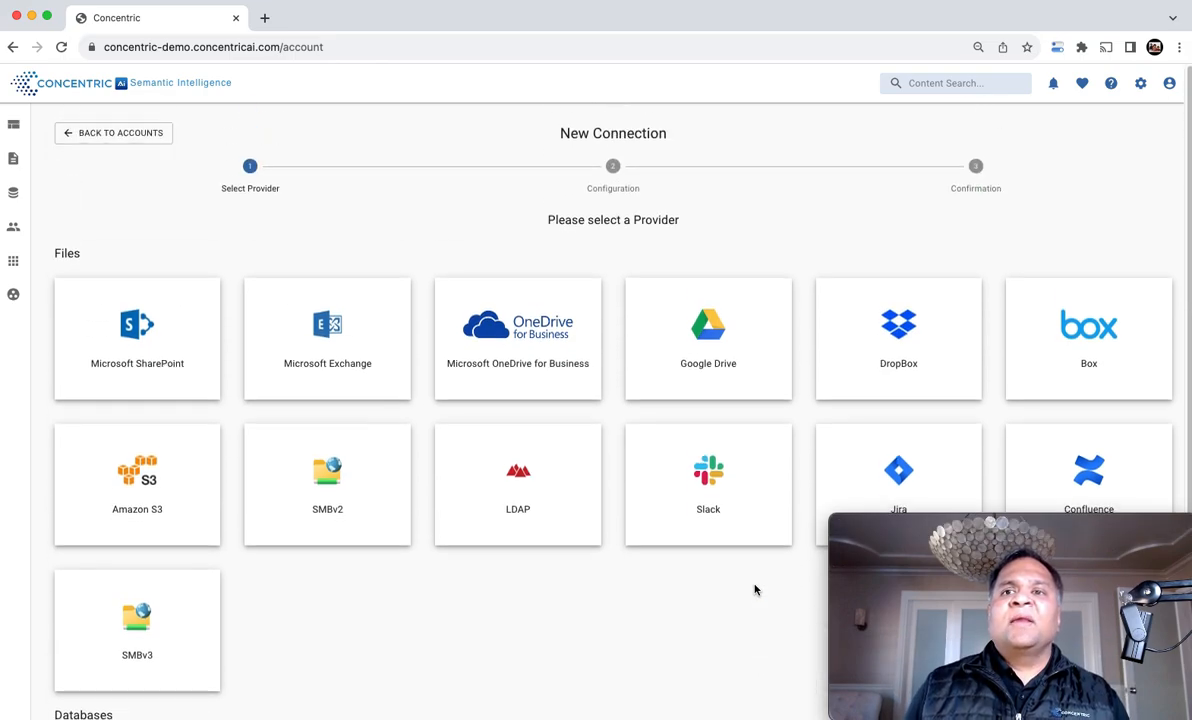
scroll("down", 3)
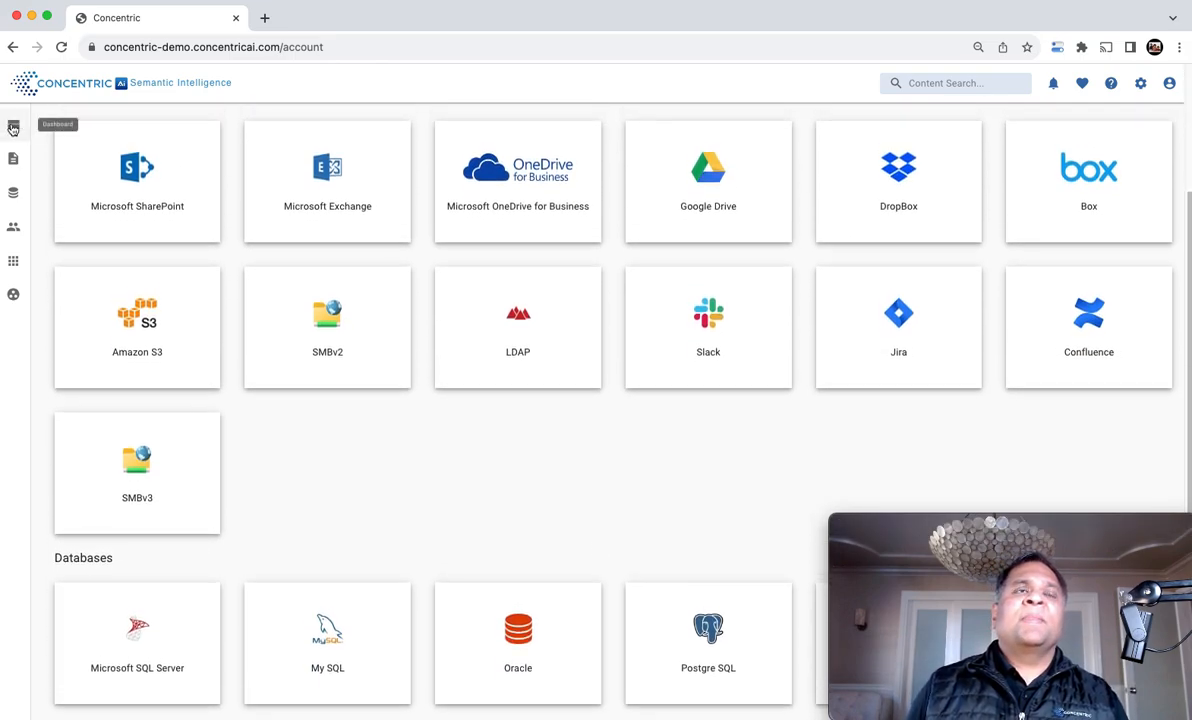
Step: Review the dashboard's sharing and high/medium/low risk cards, then go to the User 360 directory of 842 users
left_click(12, 128)
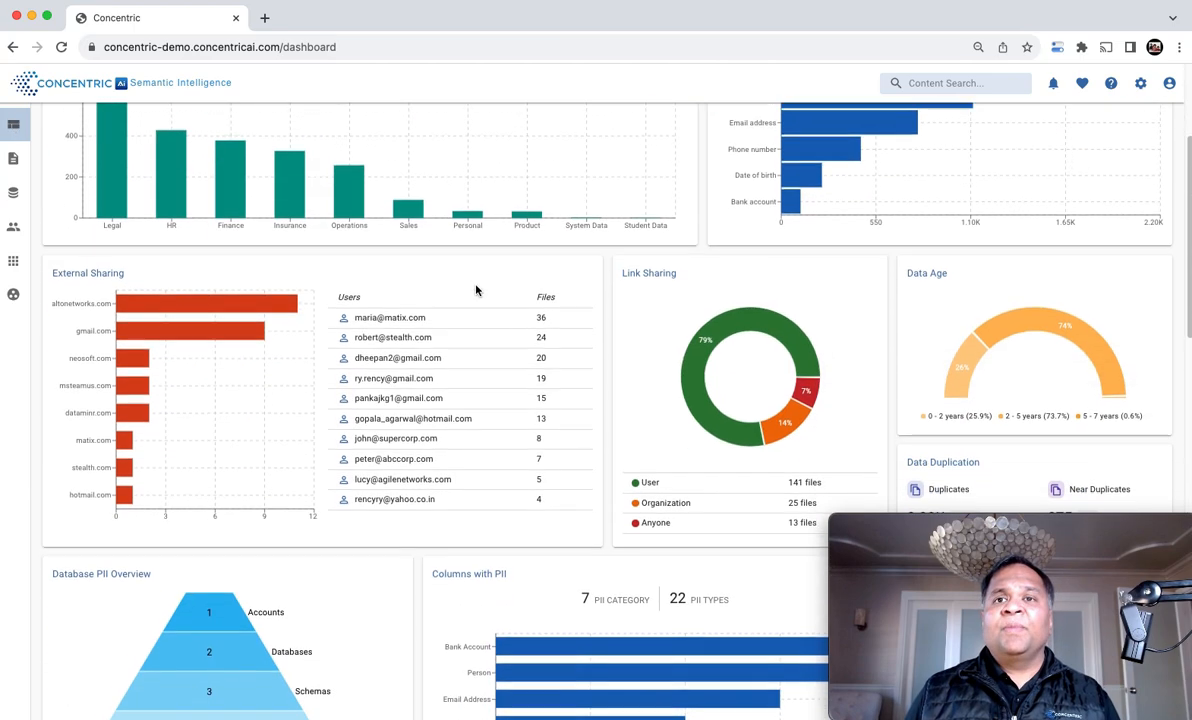
scroll("down", 3)
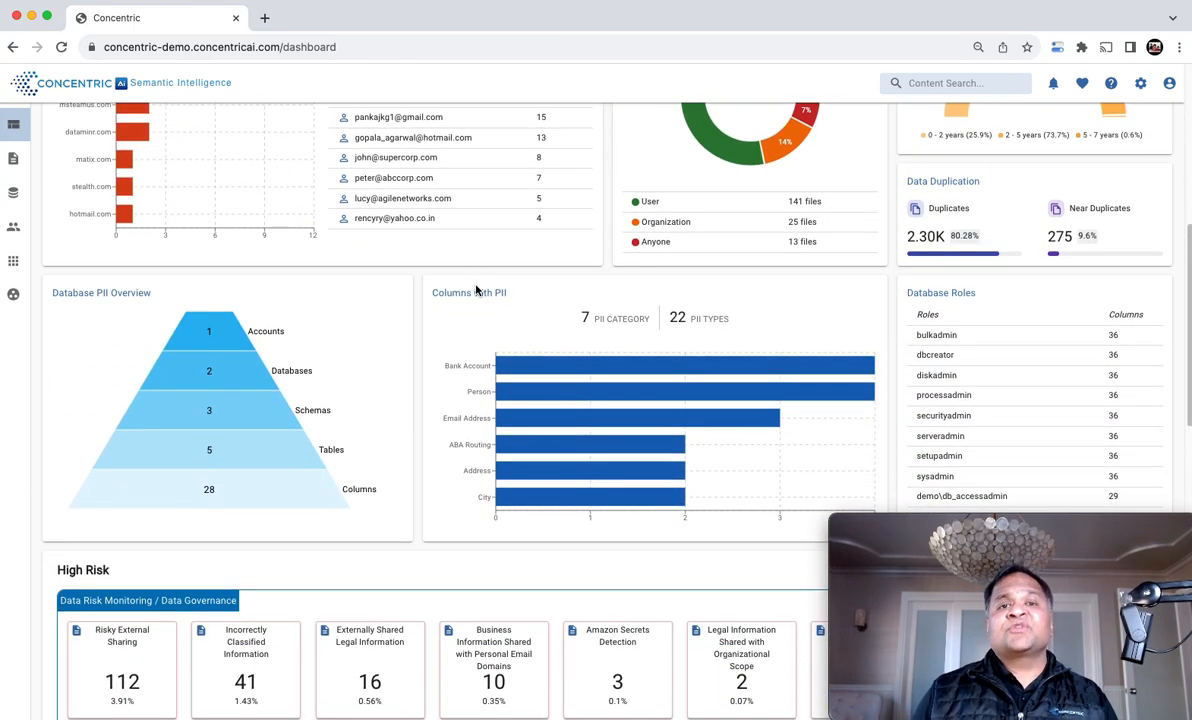
scroll("down", 3)
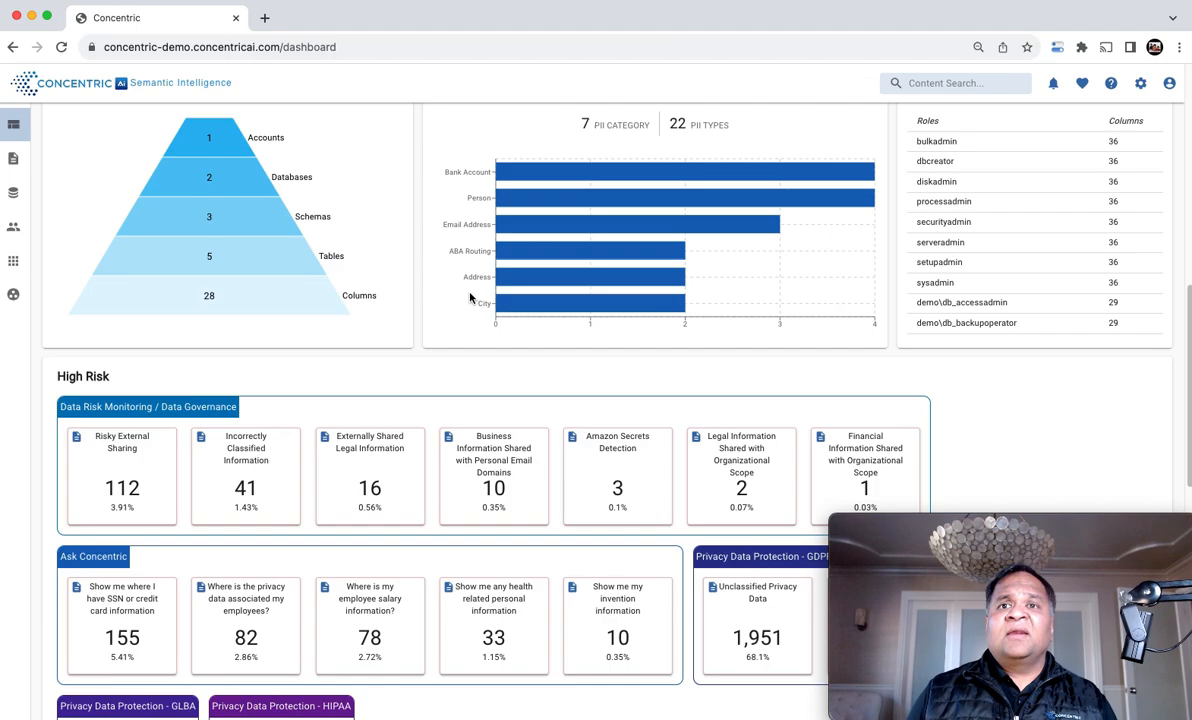
scroll("down", 3)
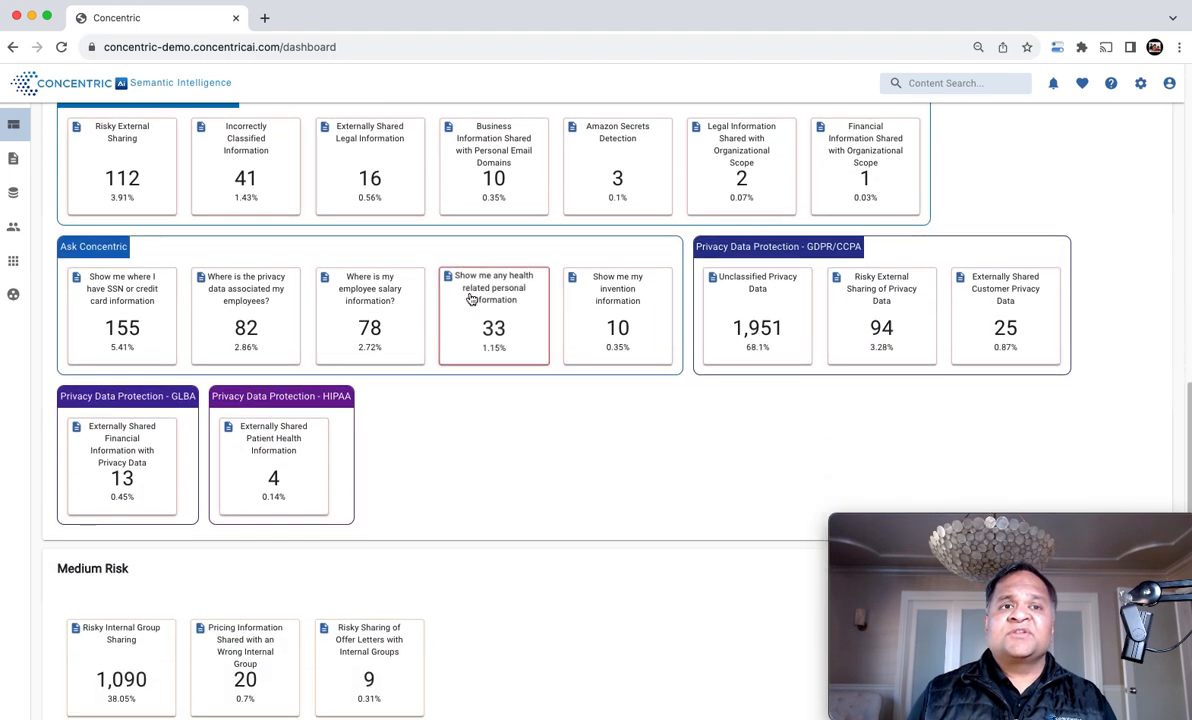
scroll("down", 3)
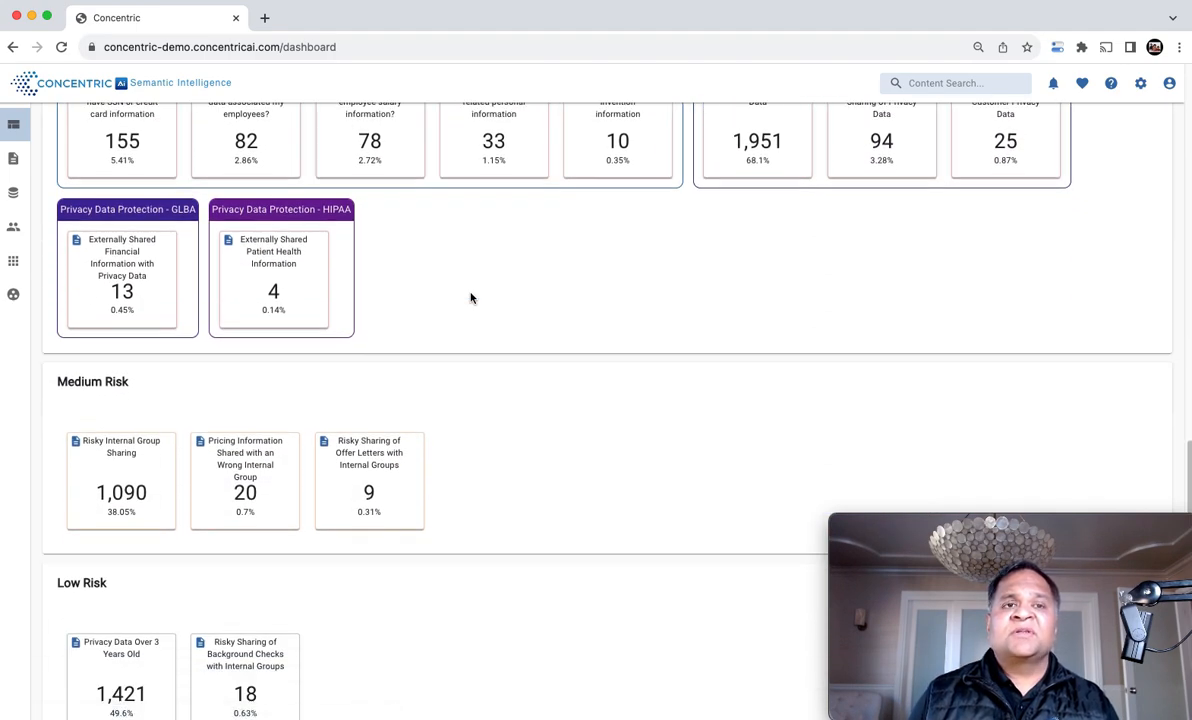
scroll("down", 3)
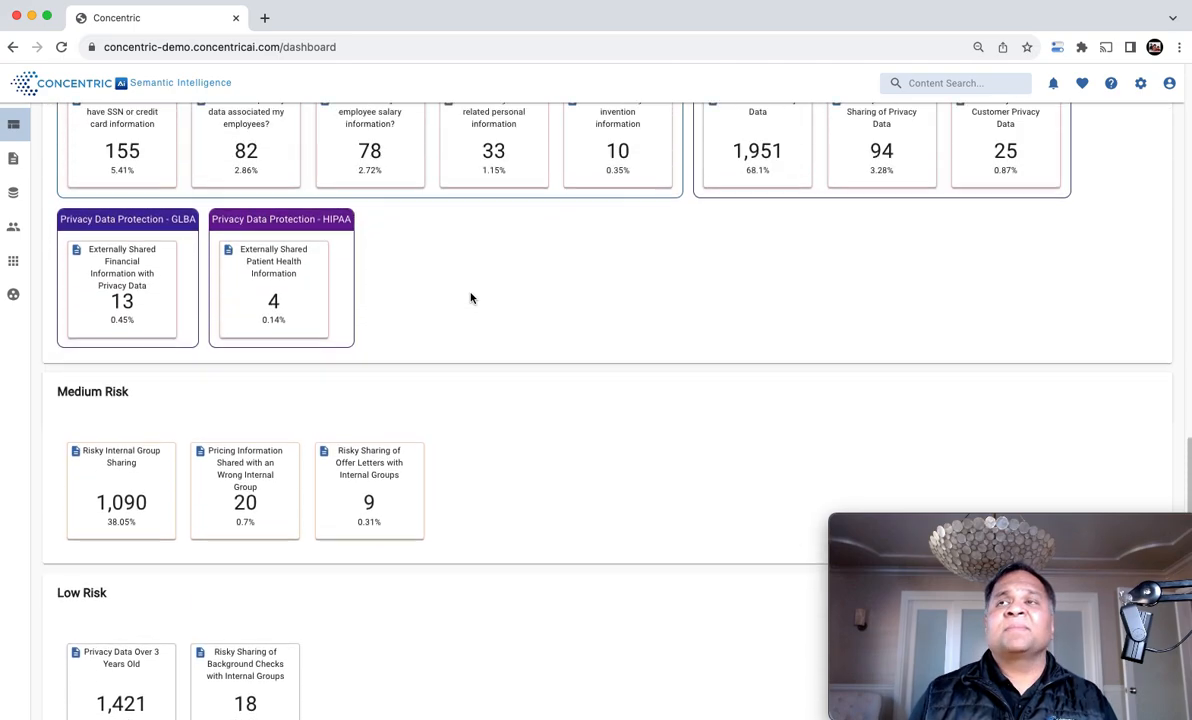
left_click(1168, 84)
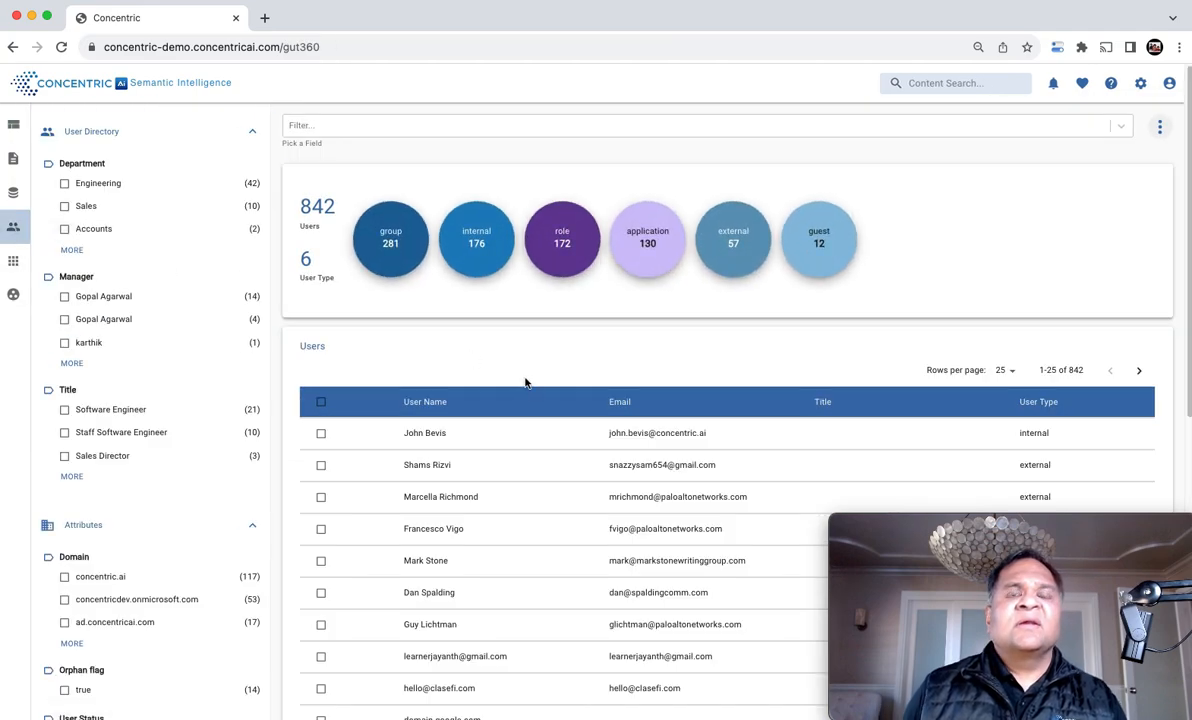
Step: Review the first user's profile details from the Users table and return to the user list
scroll("down", 3)
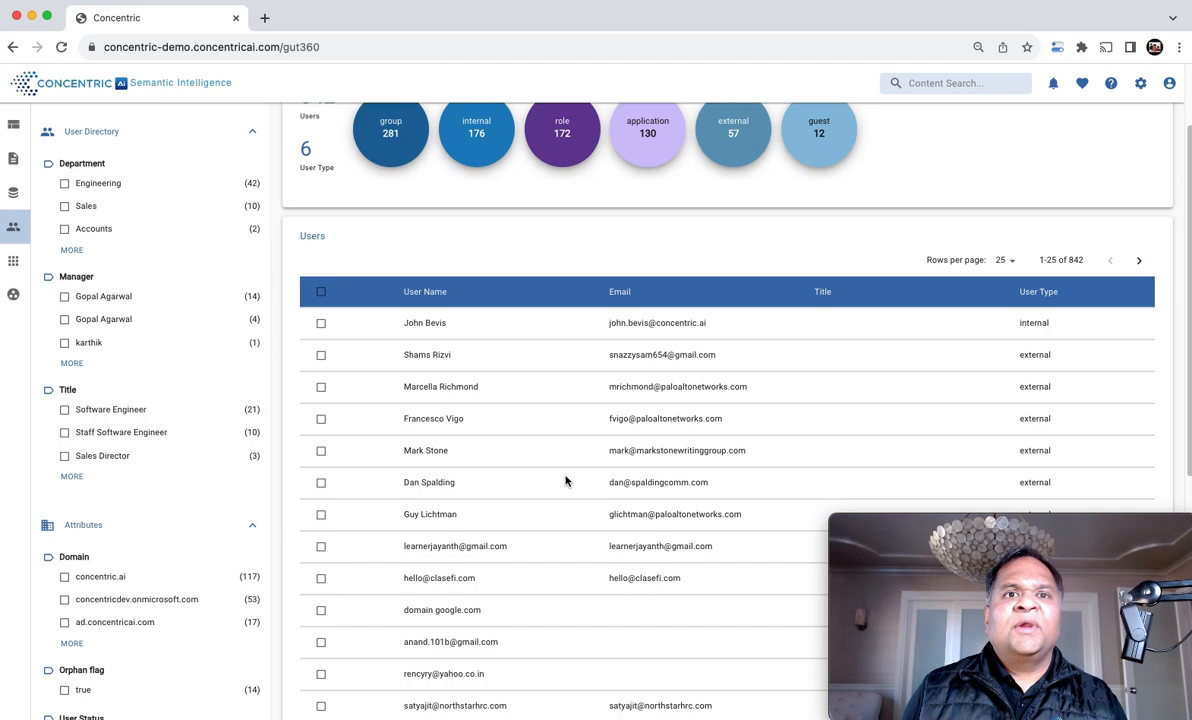
scroll("down", 3)
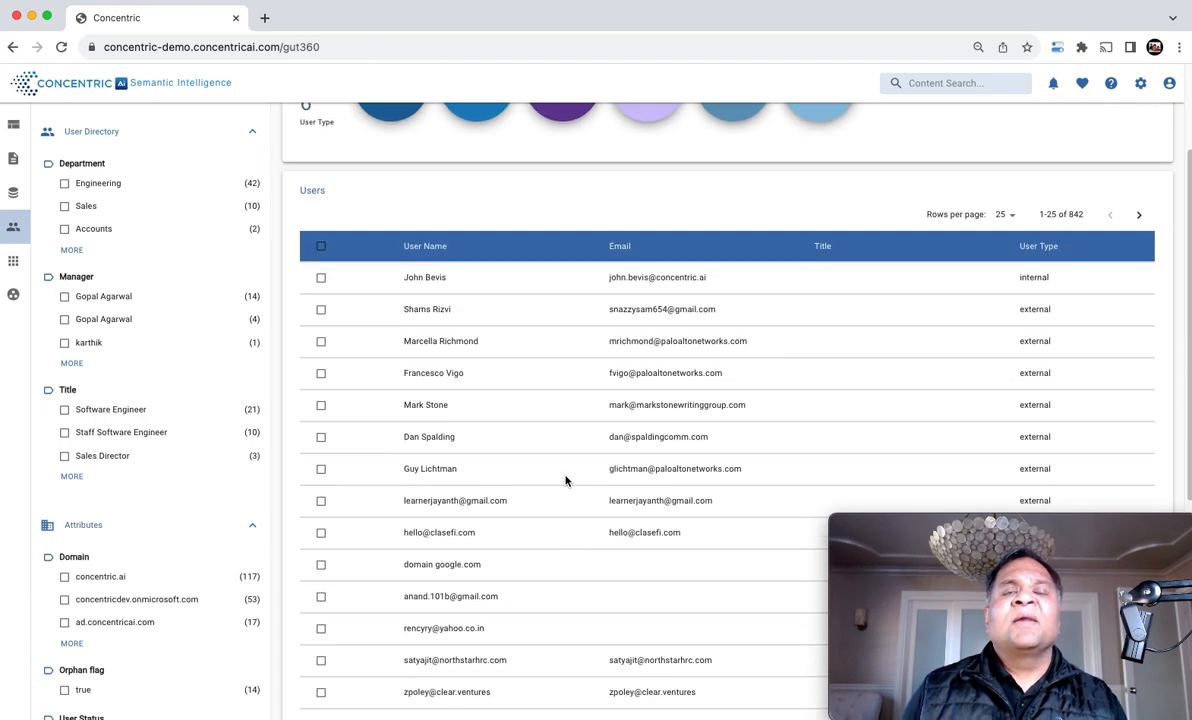
left_click(424, 276)
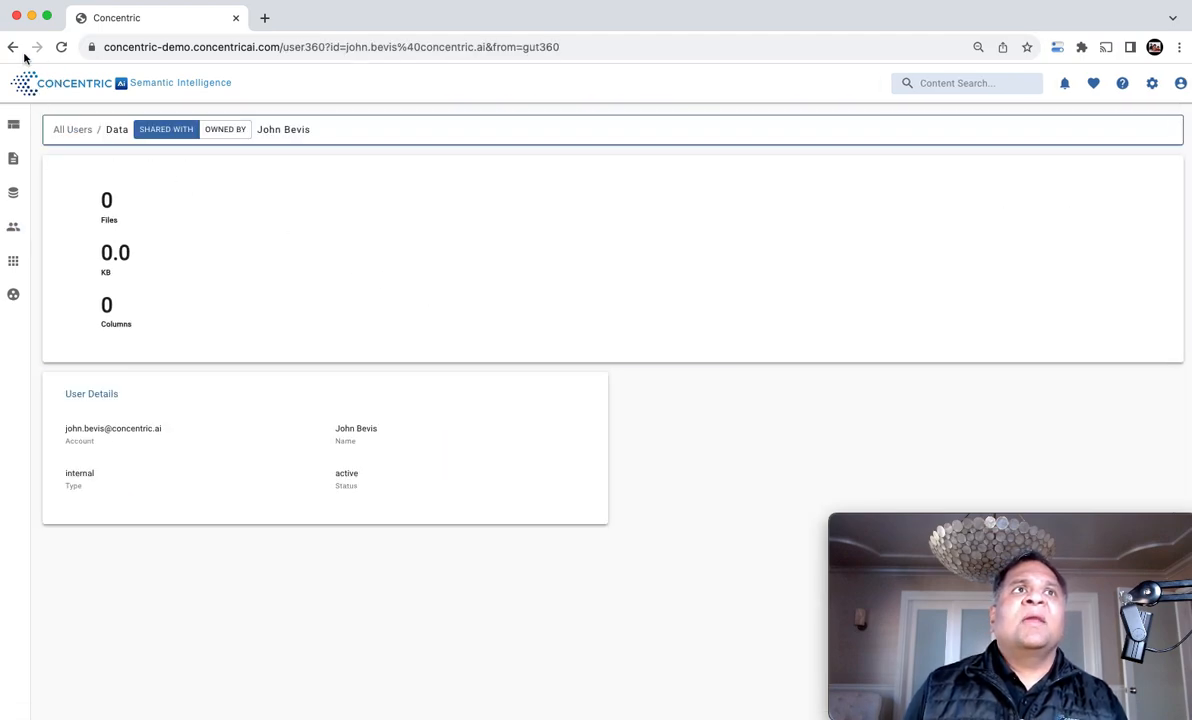
left_click(14, 48)
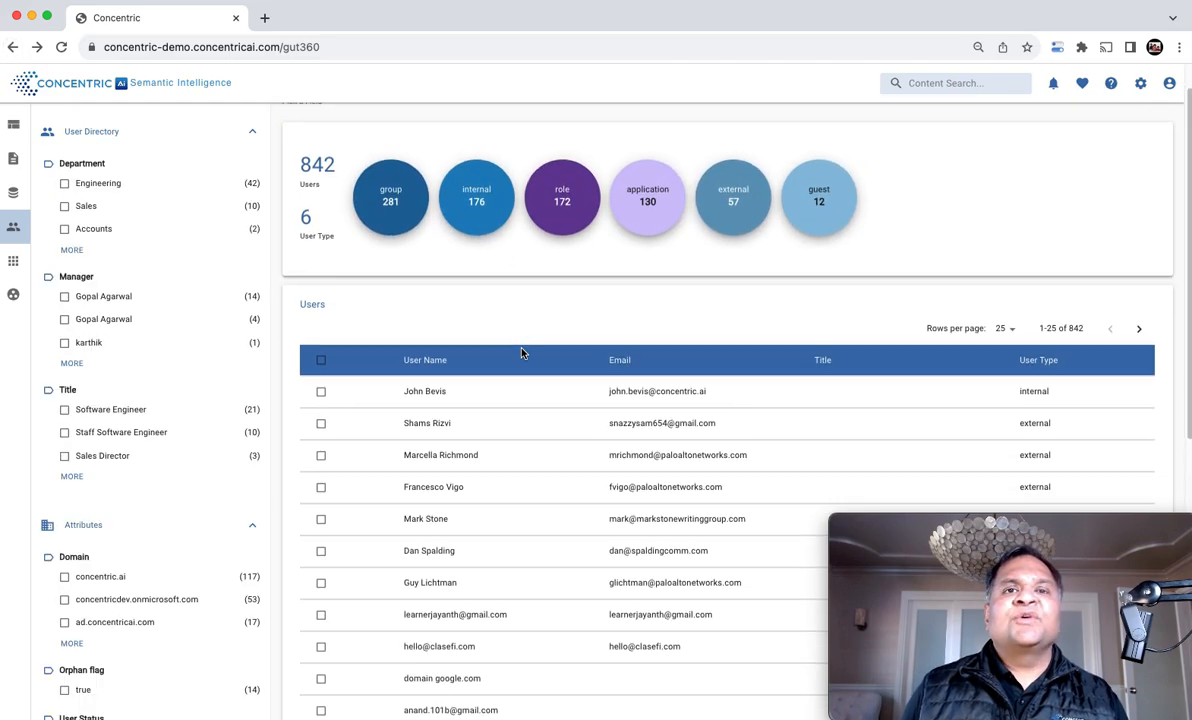
Step: Scroll further through the user list before heading to the Community Exchange marketplace
scroll("down", 3)
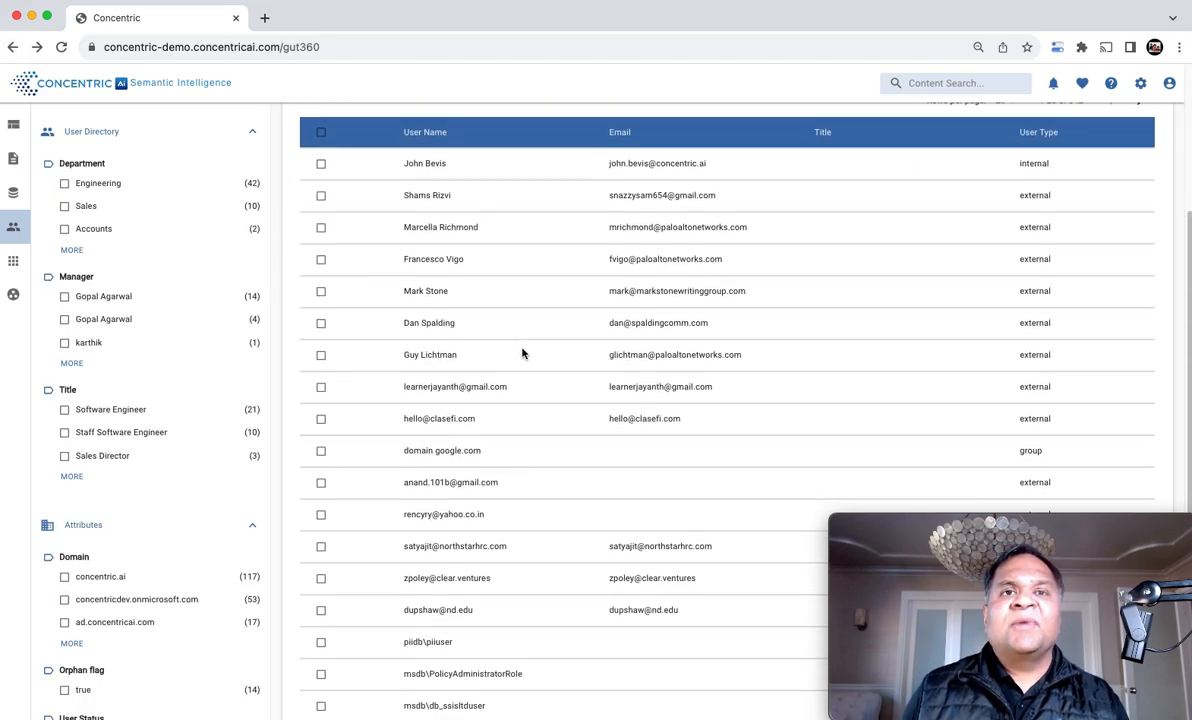
scroll("down", 3)
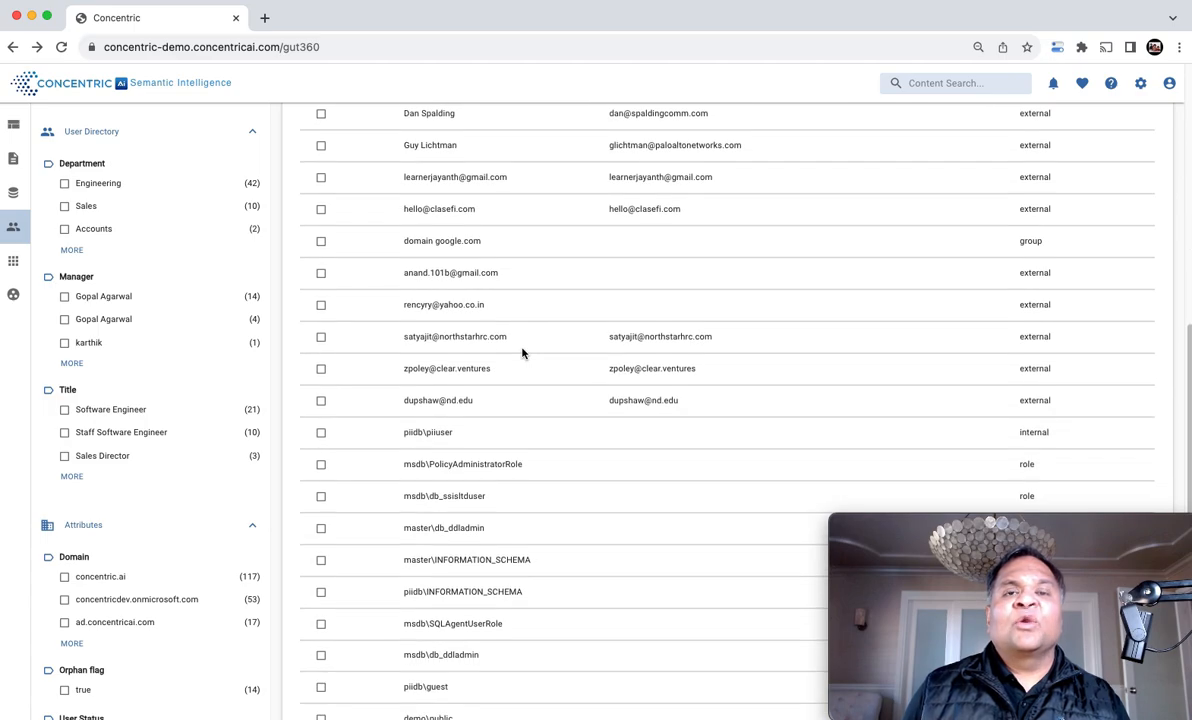
scroll("down", 3)
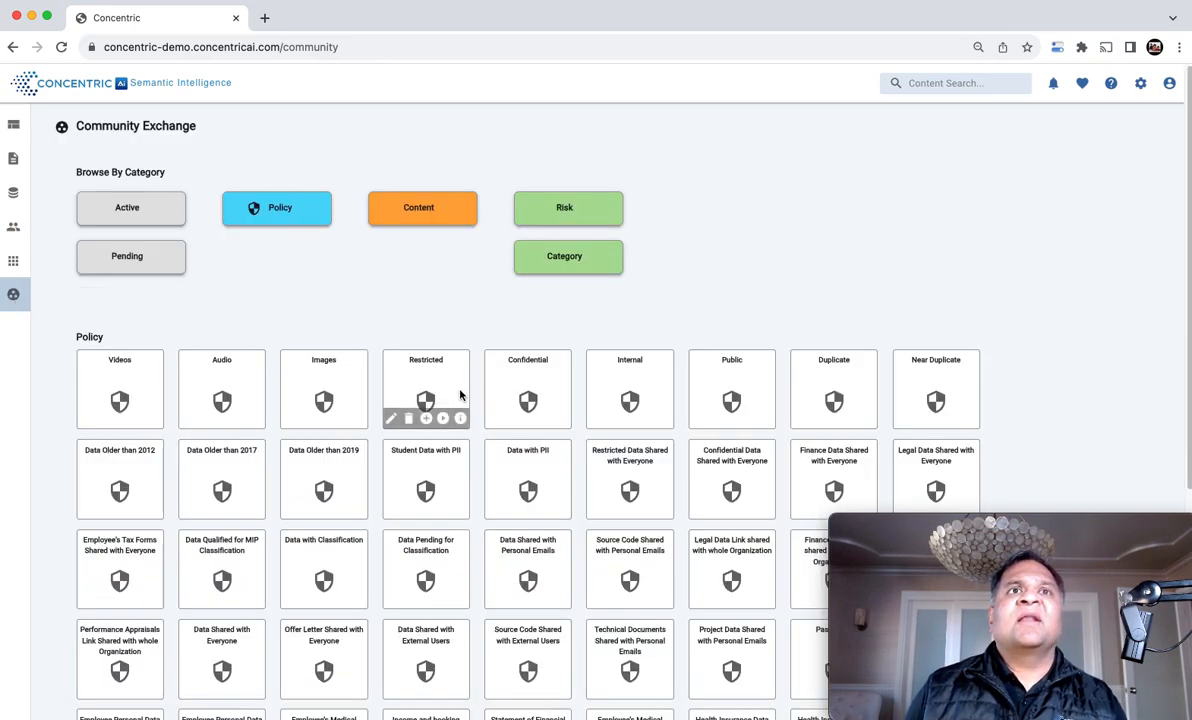
Step: Narrow the Community Exchange to Policy templates, browse them, and return to the dashboard
left_click(276, 206)
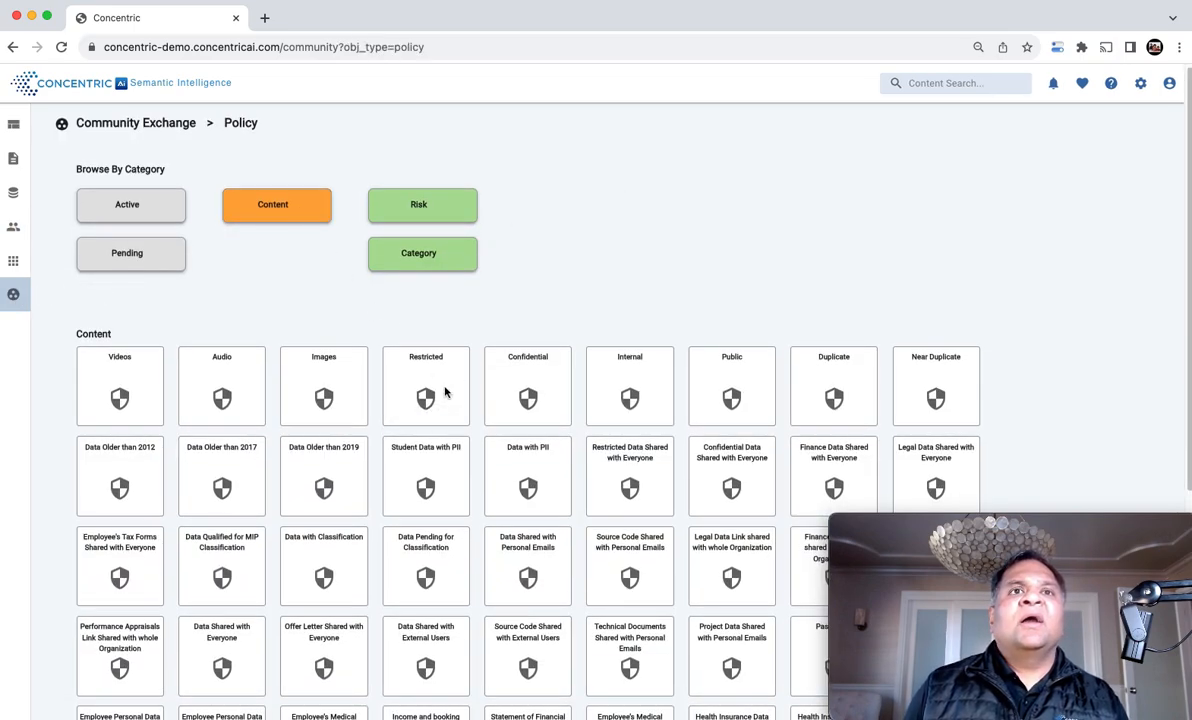
scroll("down", 3)
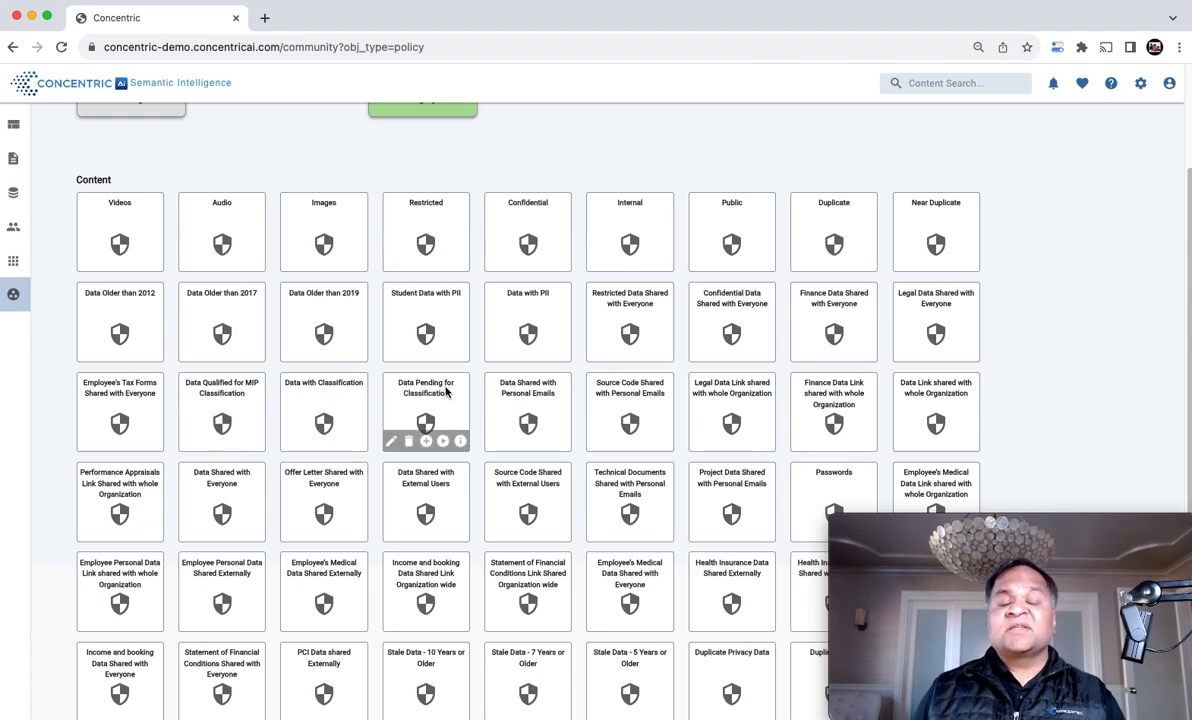
scroll("down", 3)
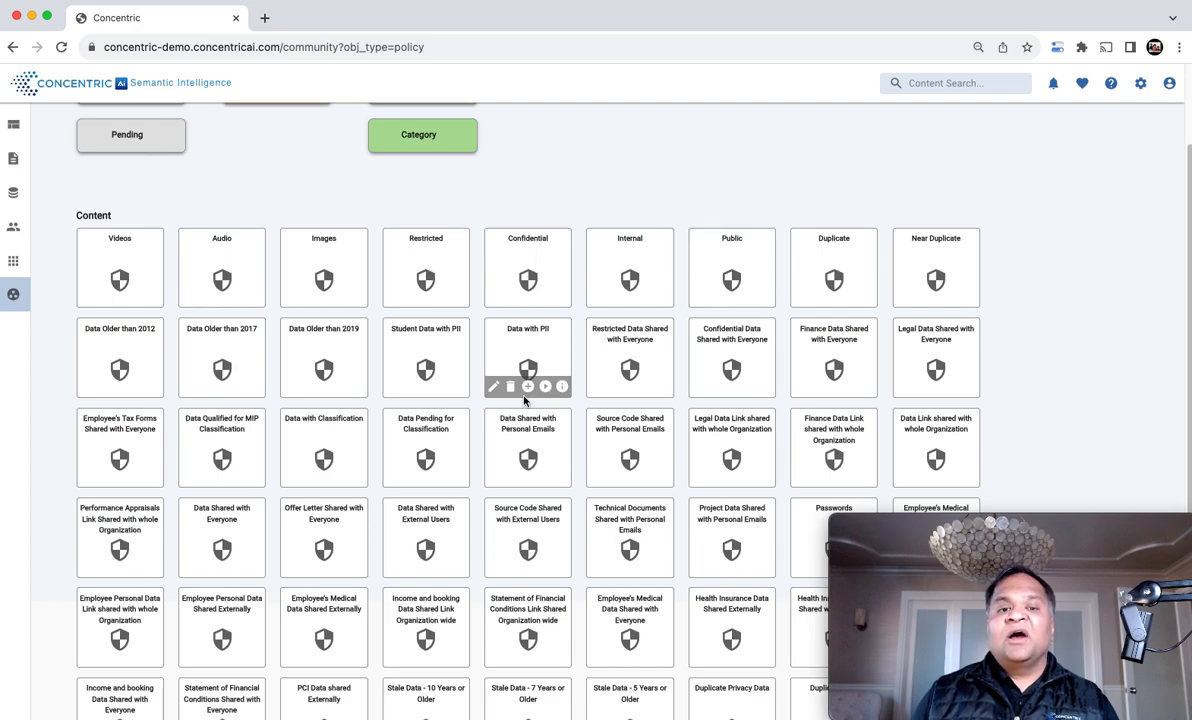
mouse_move(14, 160)
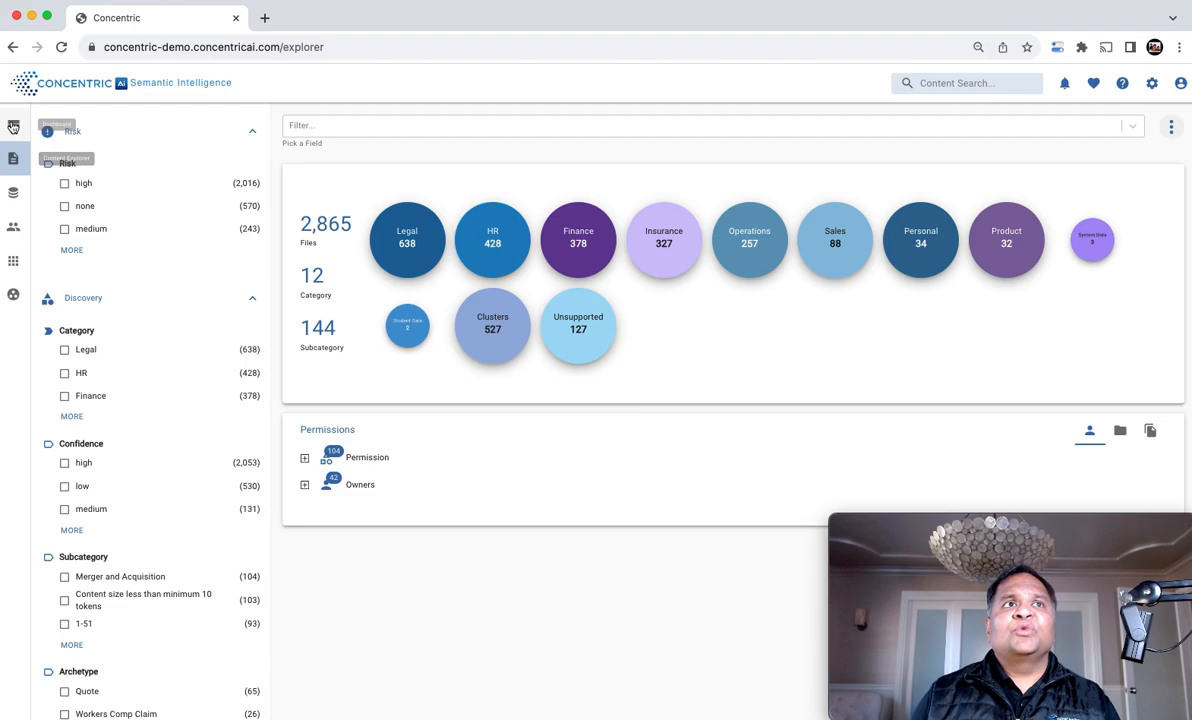
left_click(12, 130)
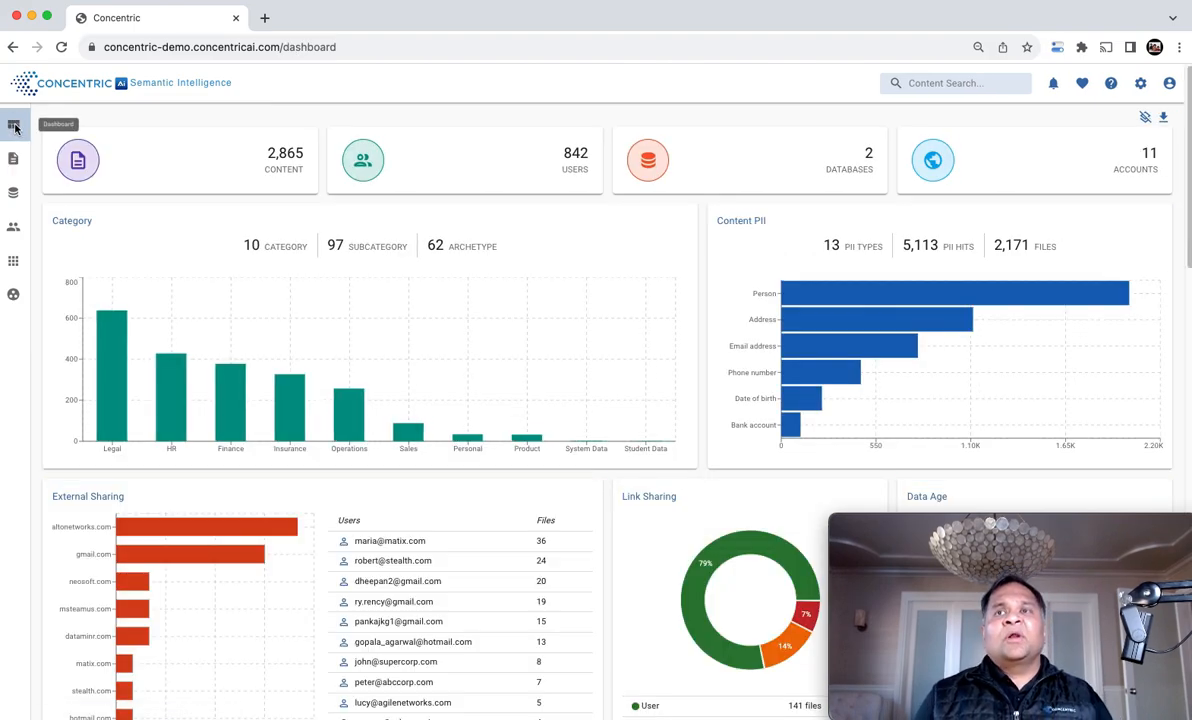